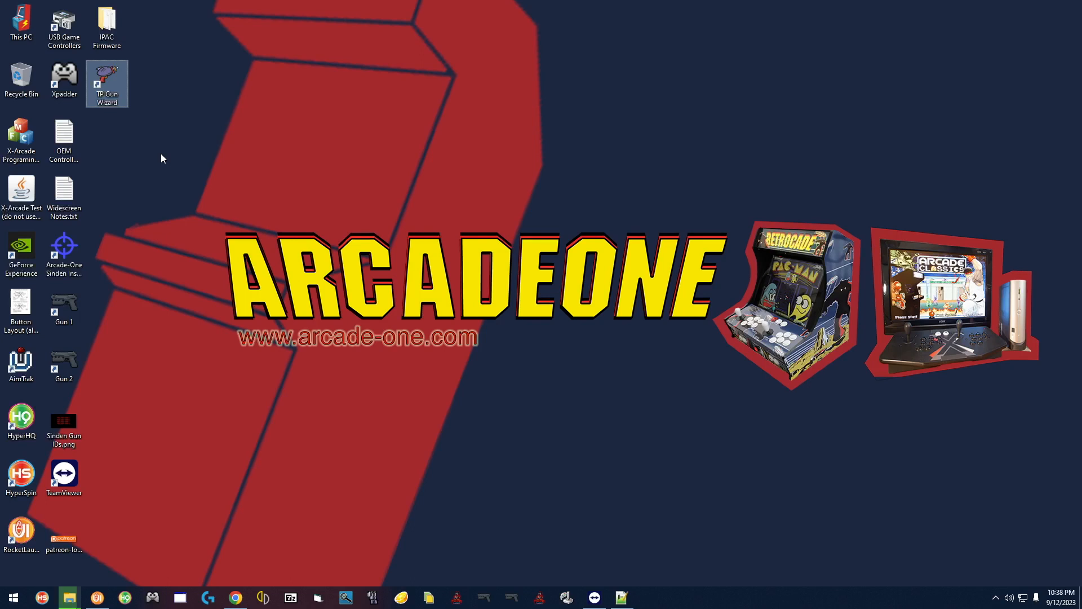
mouse_move(220, 288)
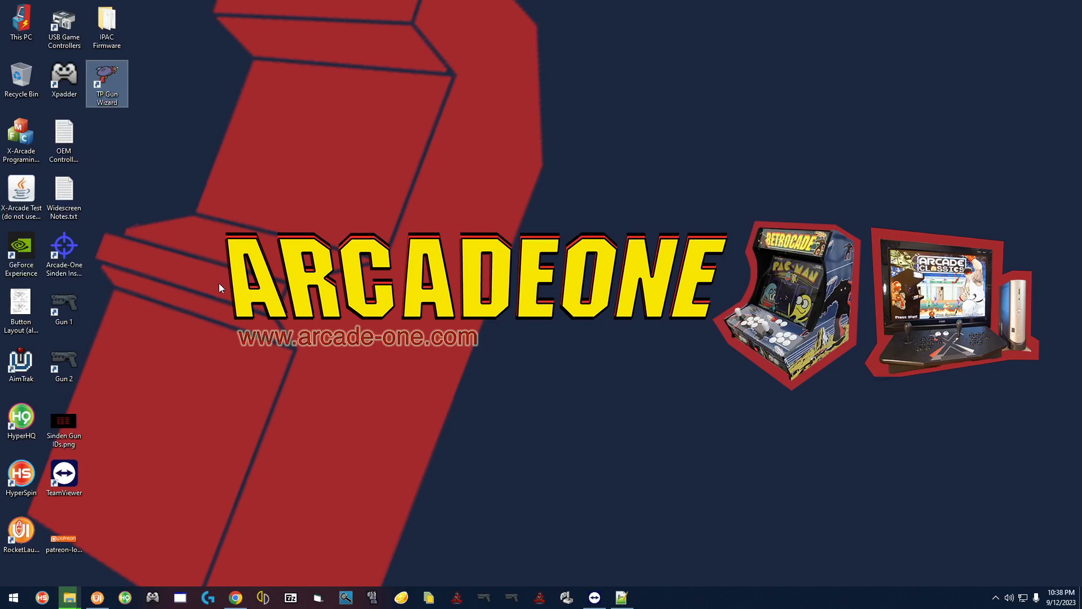
Step: Launch TP Gun Wizard from the desktop and accept resetting all gun settings to default
click(63, 259)
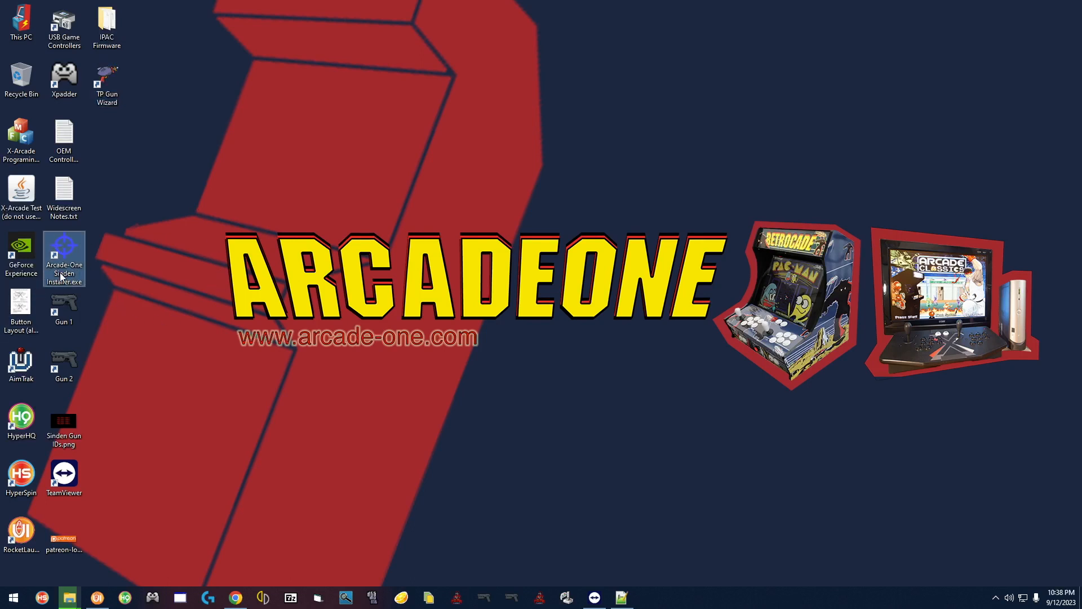
mouse_move(129, 140)
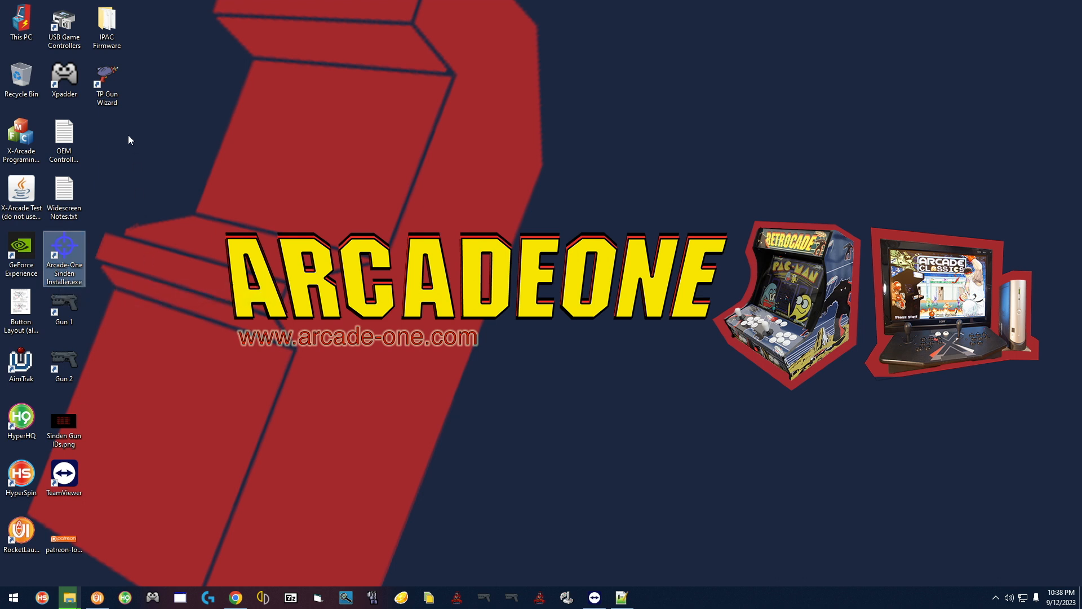
click(106, 83)
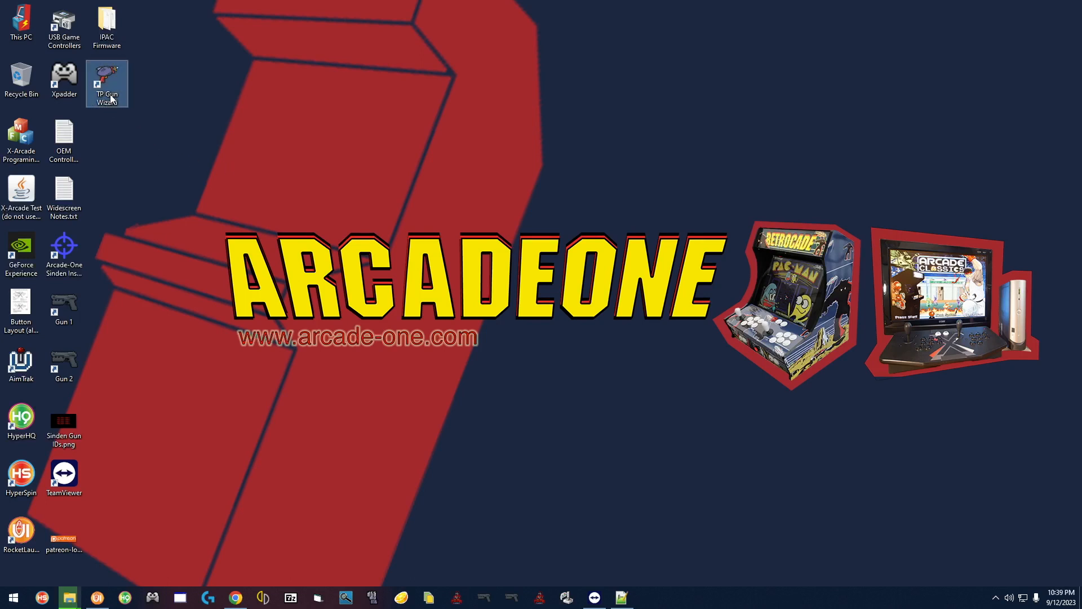
double_click(106, 83)
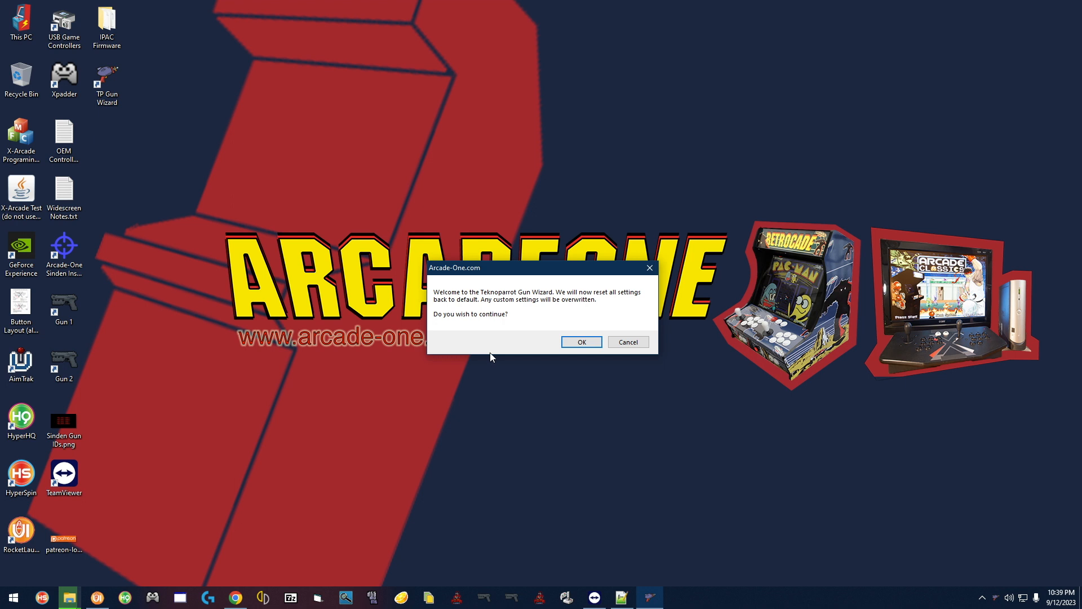
mouse_move(525, 354)
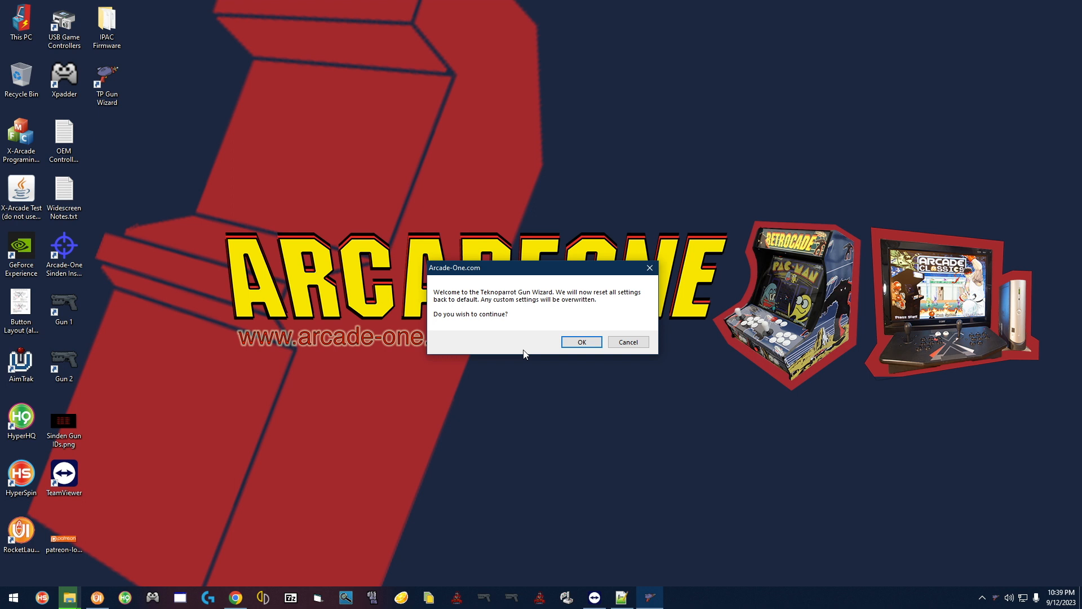
click(581, 342)
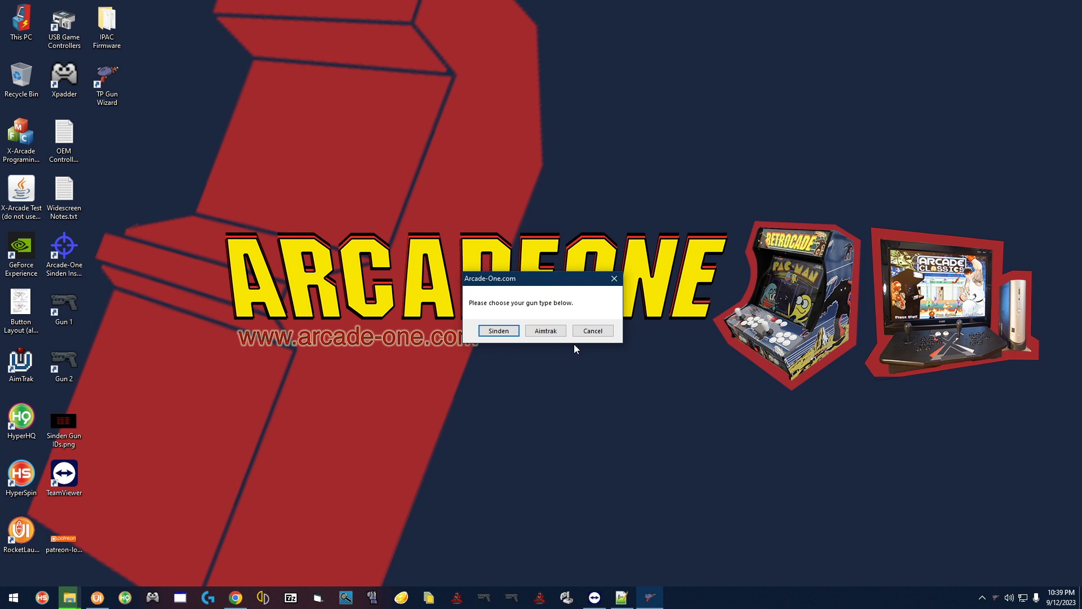
mouse_move(485, 300)
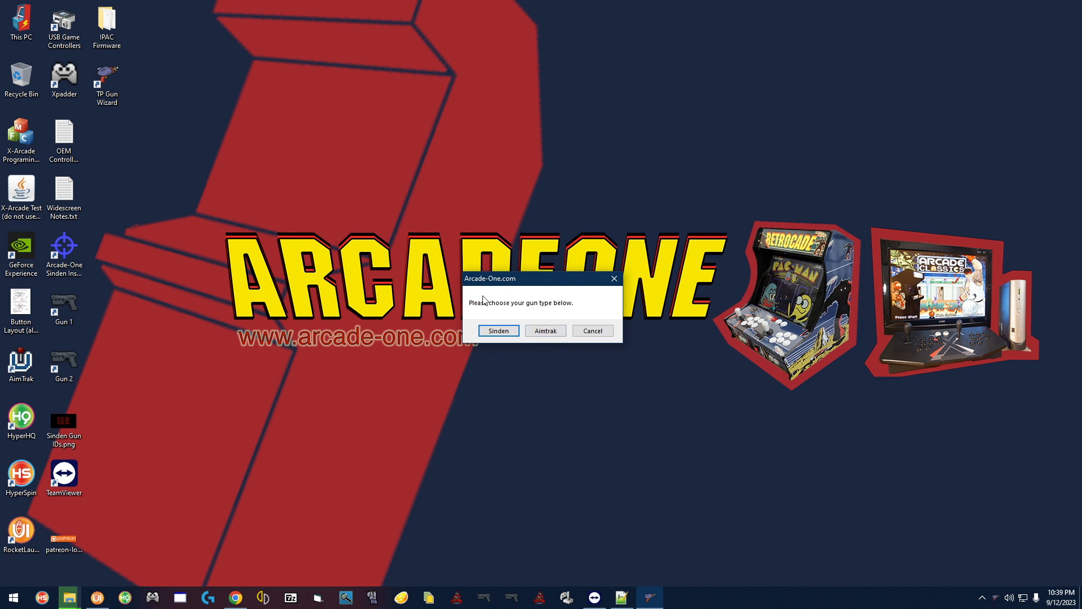
Step: Choose Sinden as the gun type and two guns to reach the mapping instructions
click(498, 330)
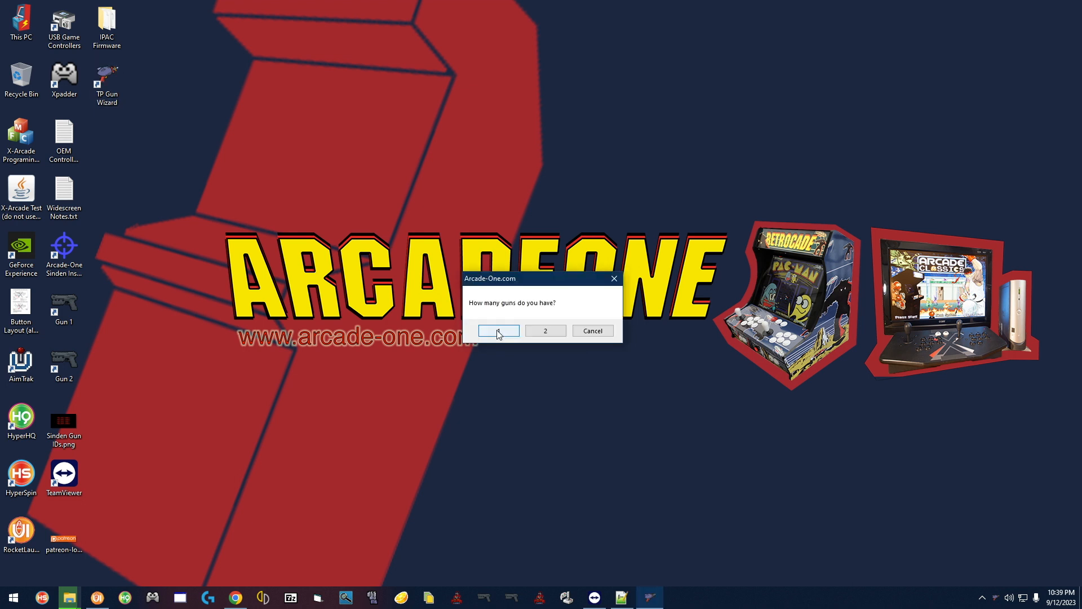
mouse_move(507, 257)
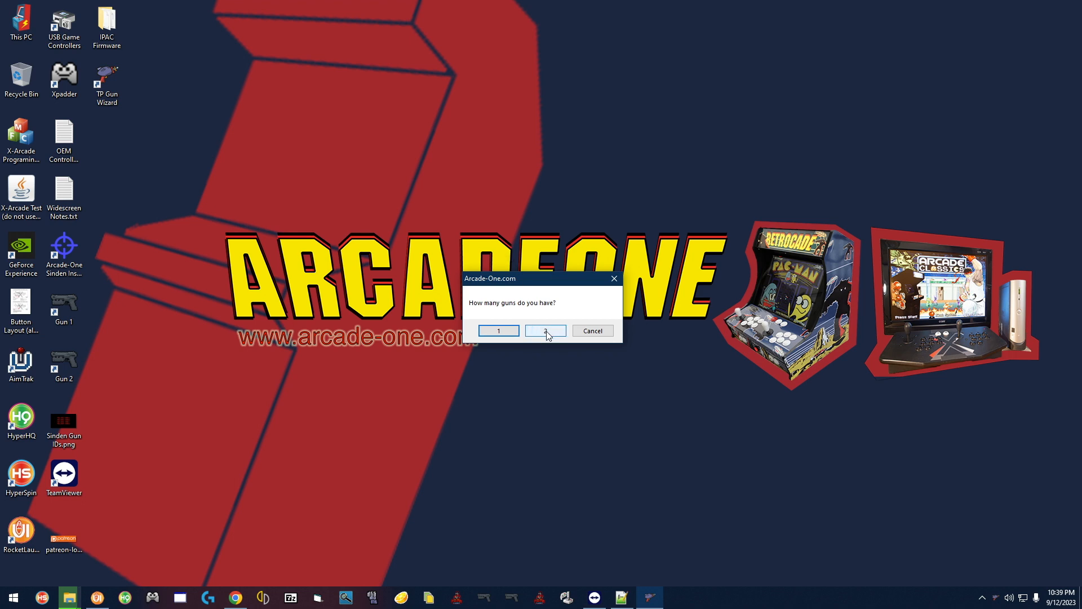
click(546, 330)
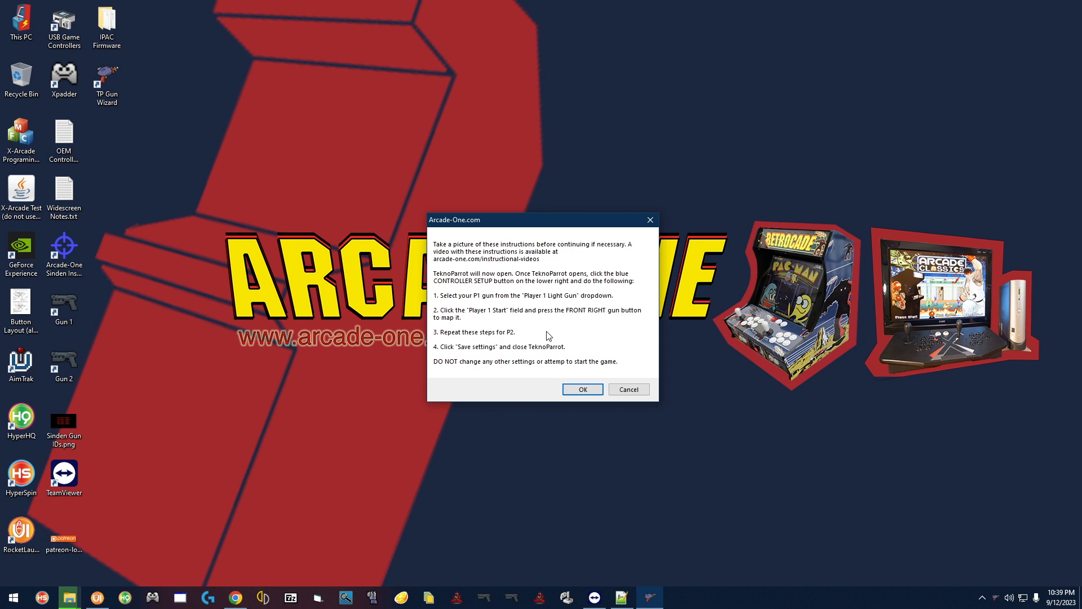
mouse_move(509, 306)
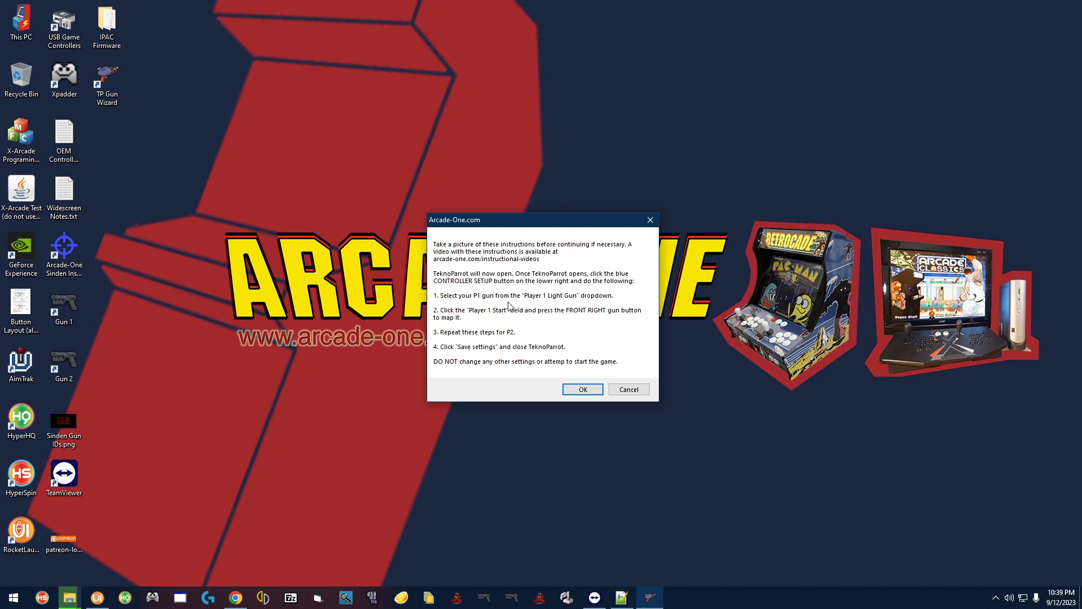
mouse_move(546, 328)
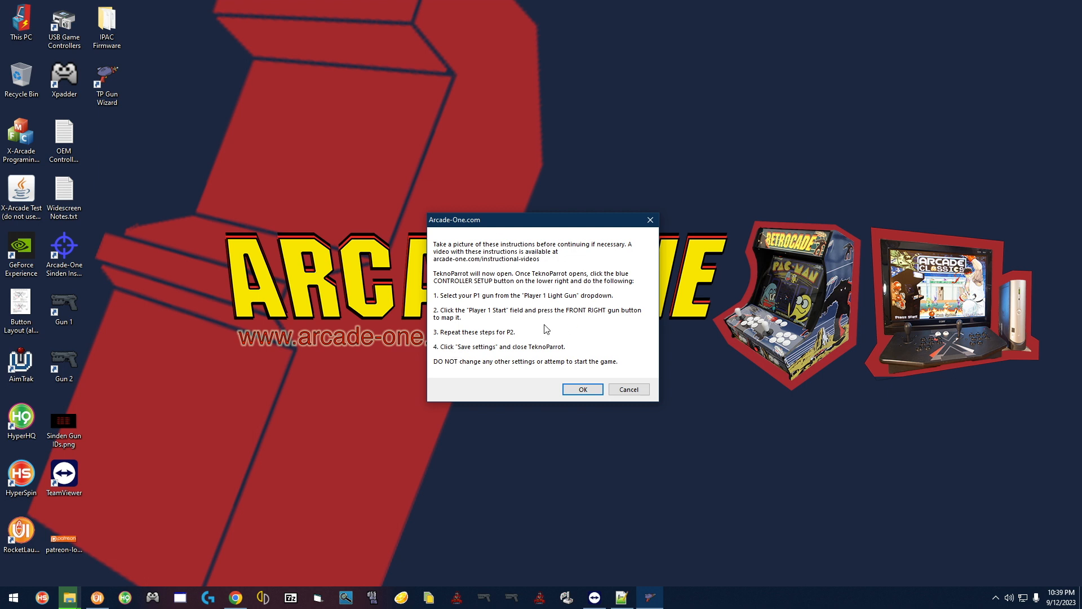
mouse_move(601, 263)
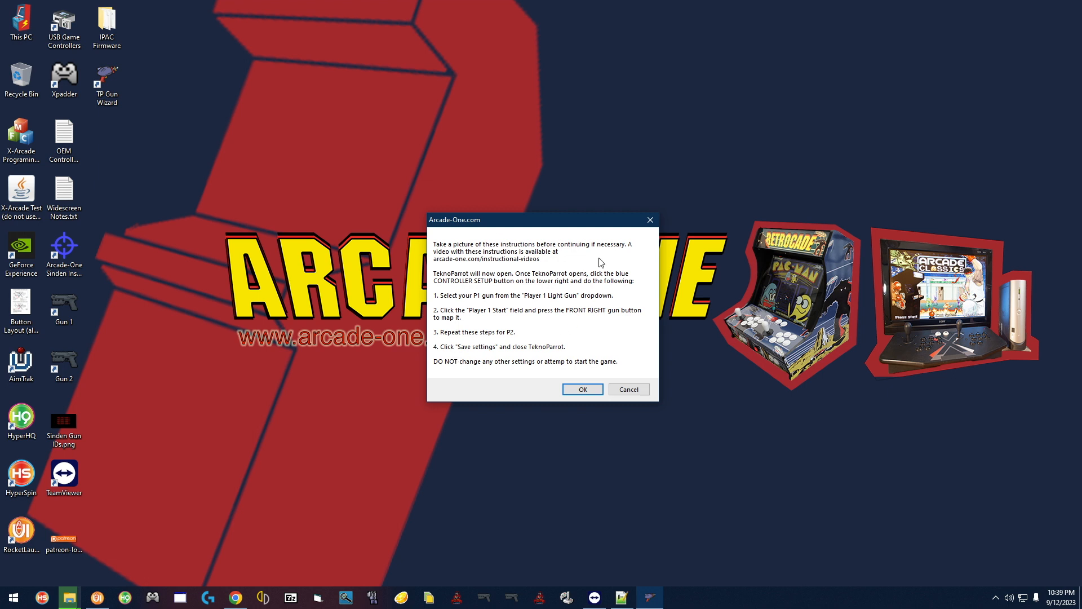
mouse_move(496, 310)
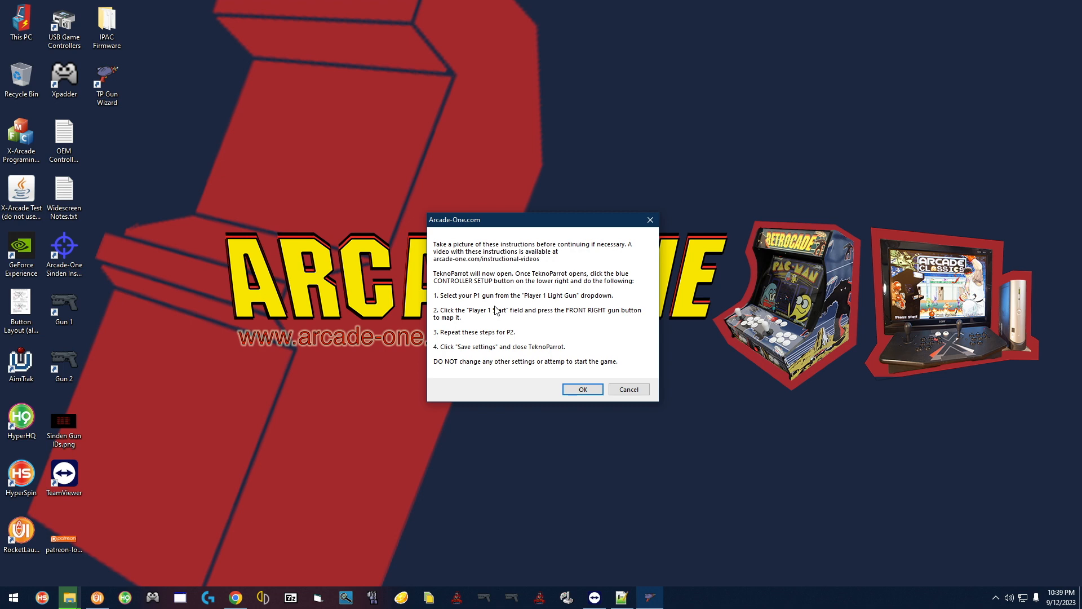
mouse_move(569, 436)
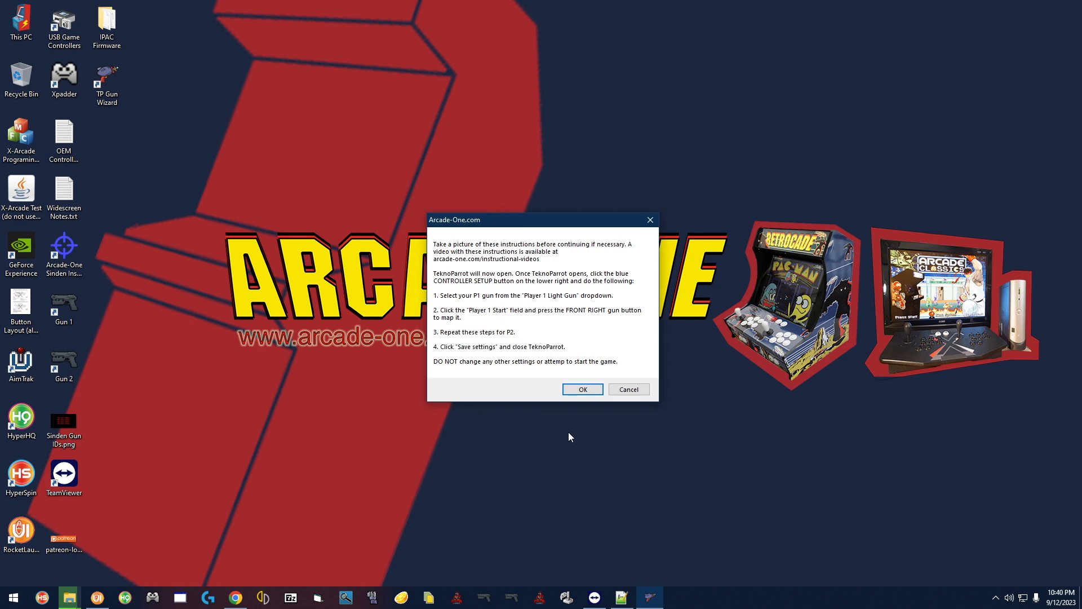
Step: Accept the instructions, enter controller setup for Lethal Enforcers 3 and list Player 1 light gun devices
click(581, 389)
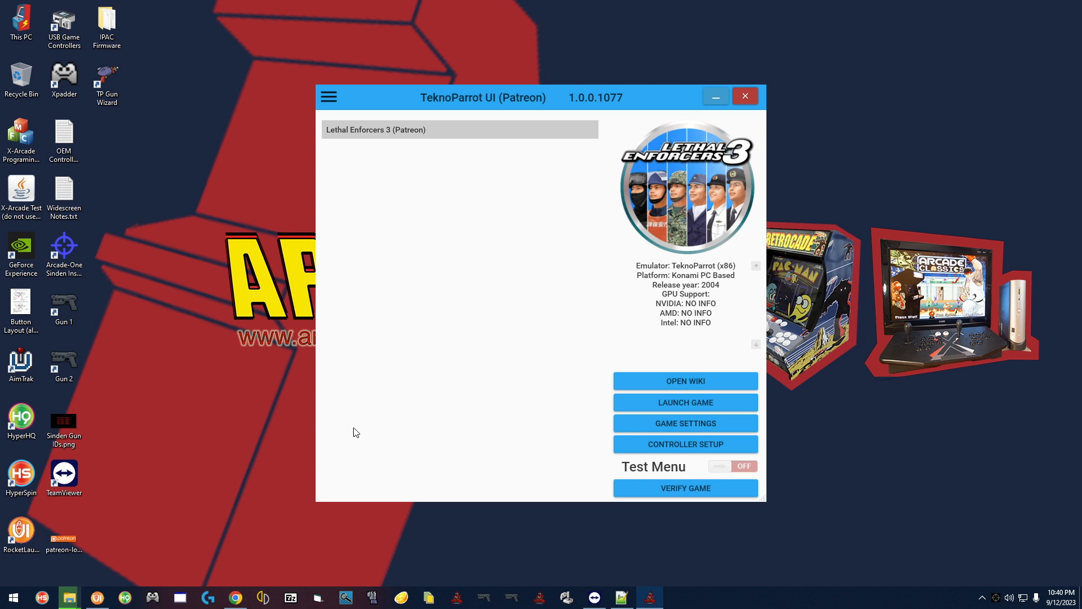
mouse_move(694, 448)
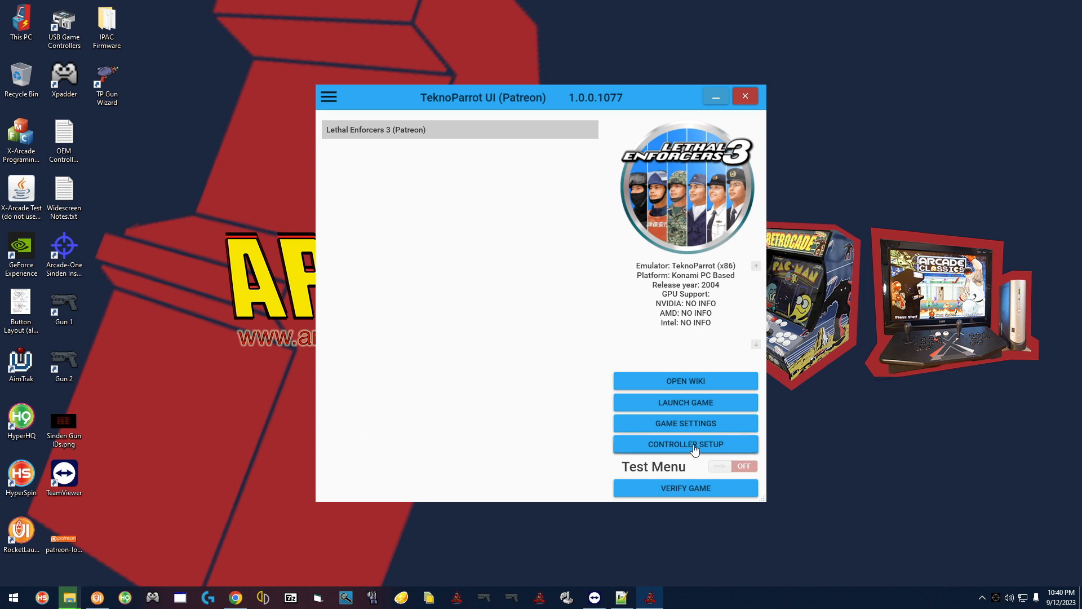
click(684, 444)
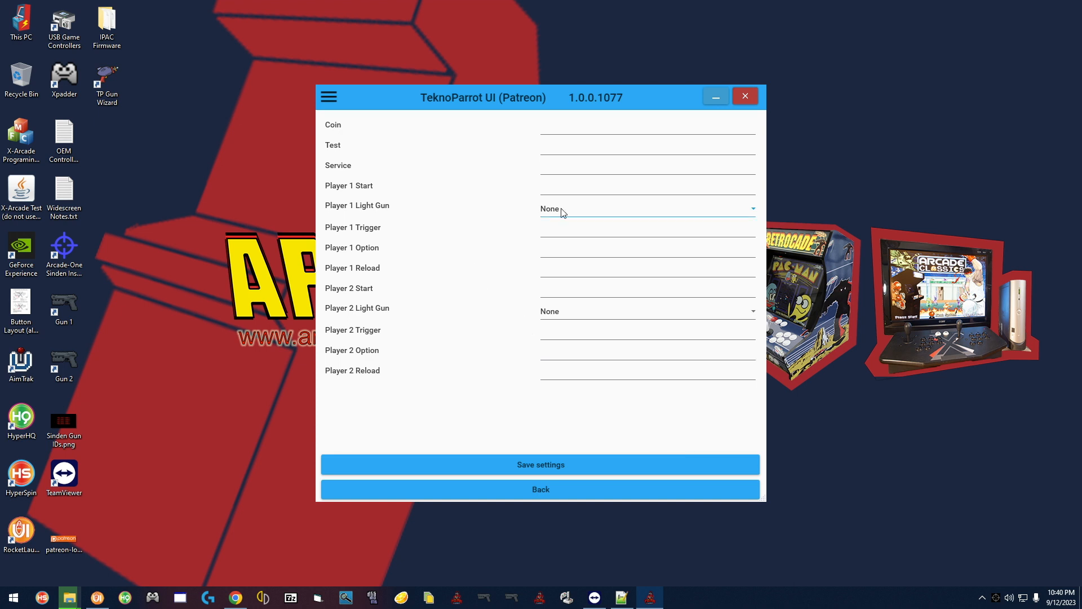
mouse_move(556, 214)
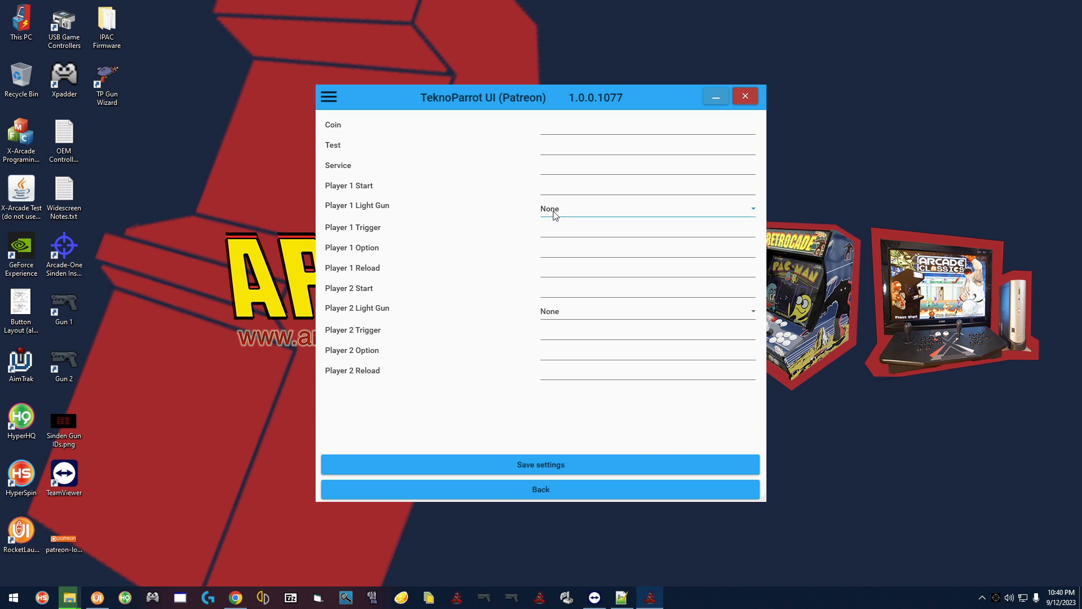
click(645, 209)
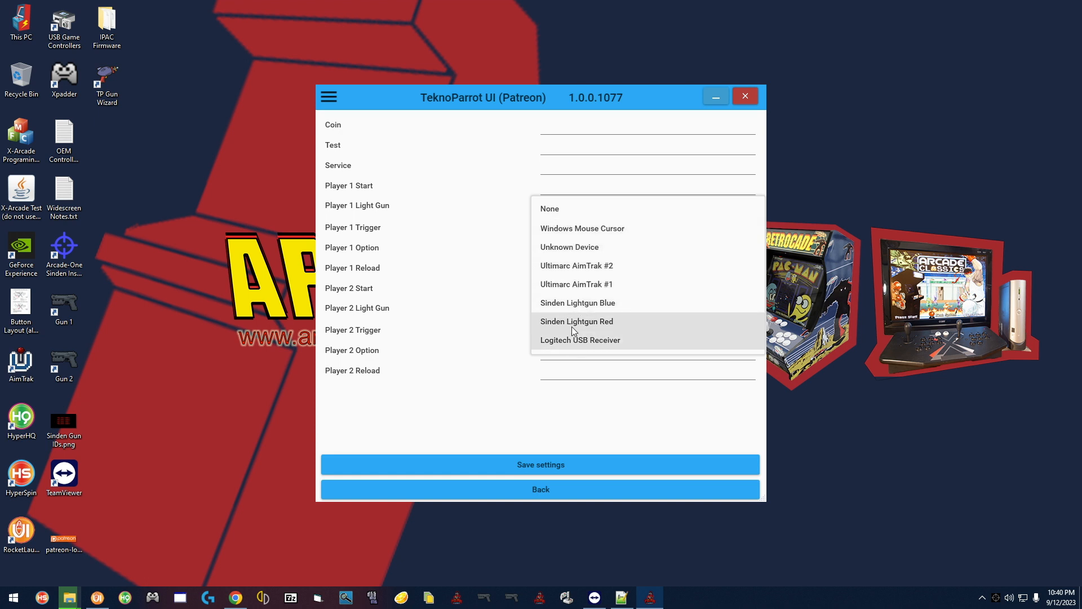
mouse_move(582, 228)
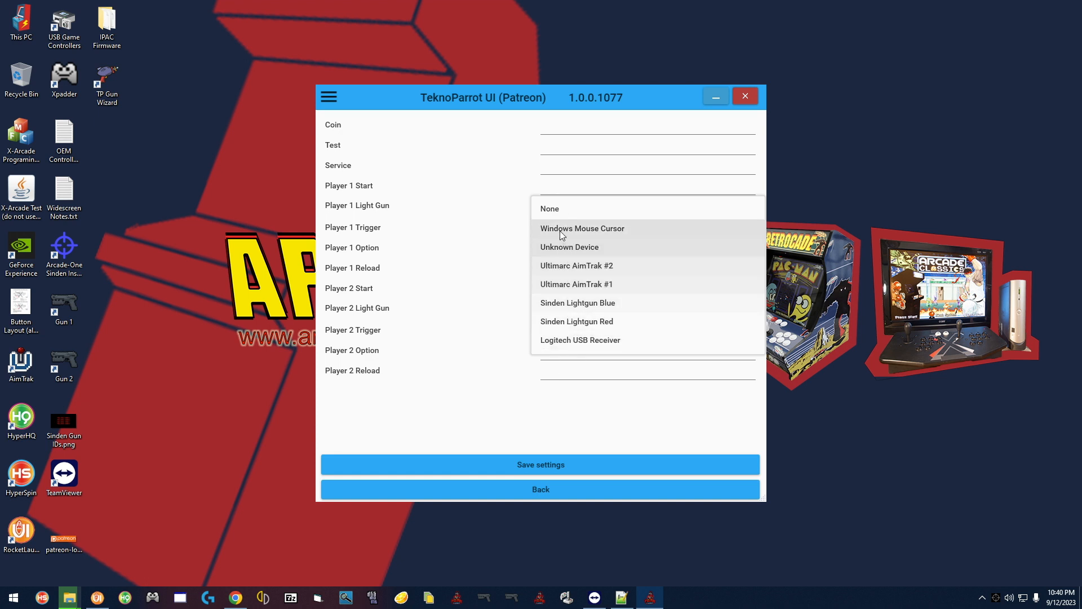
mouse_move(576, 357)
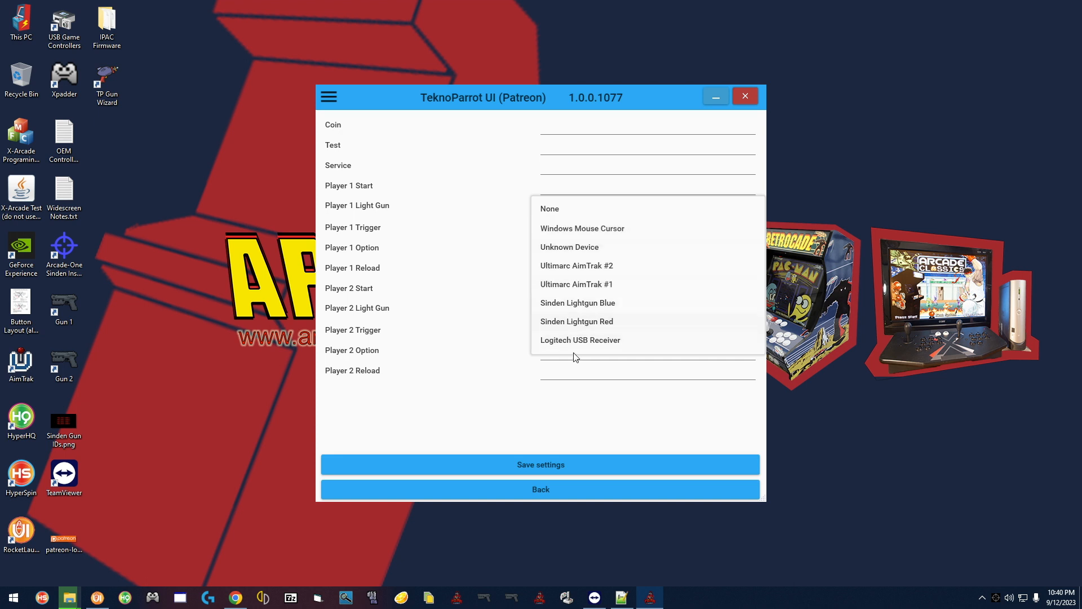
mouse_move(600, 329)
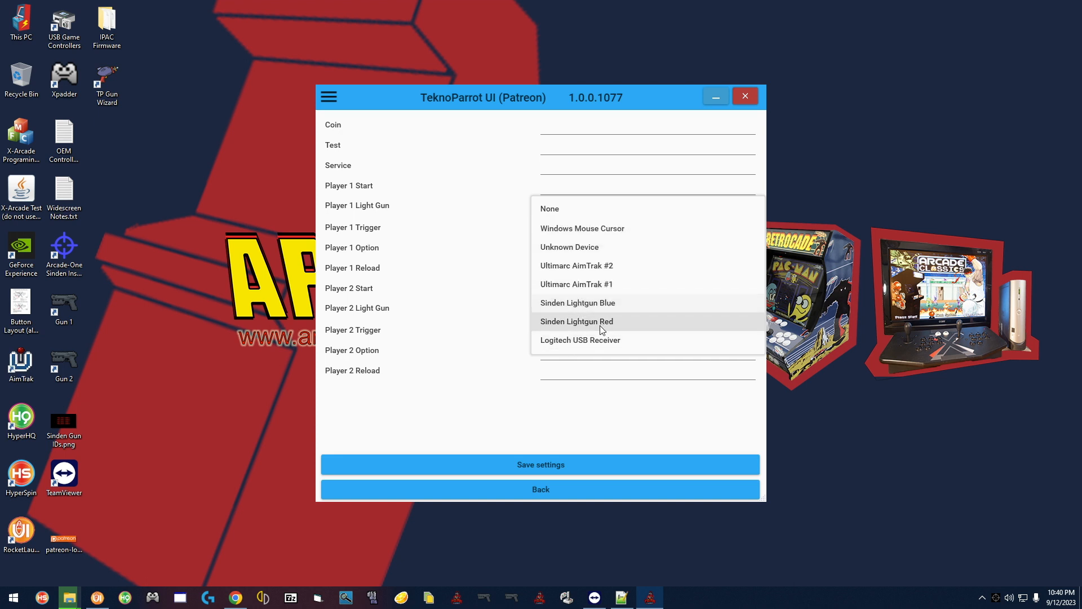
mouse_move(607, 303)
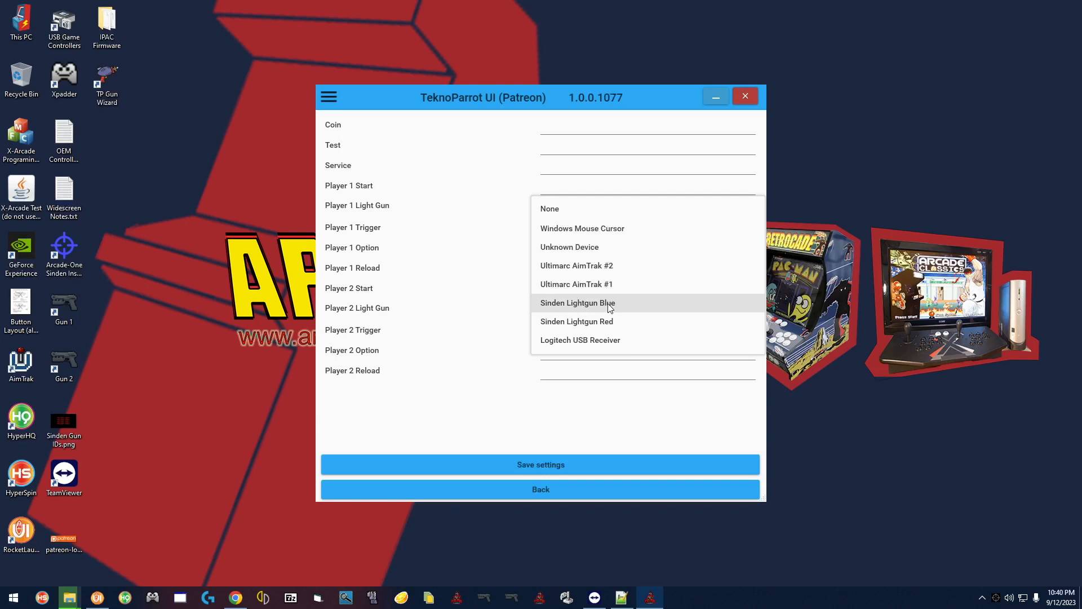
mouse_move(576, 305)
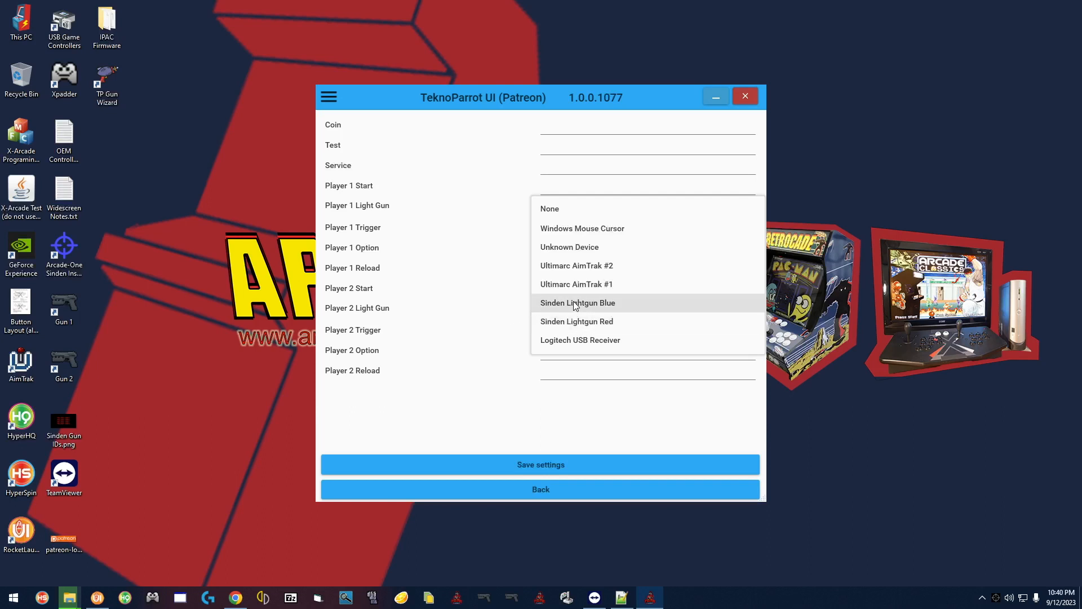
mouse_move(647, 311)
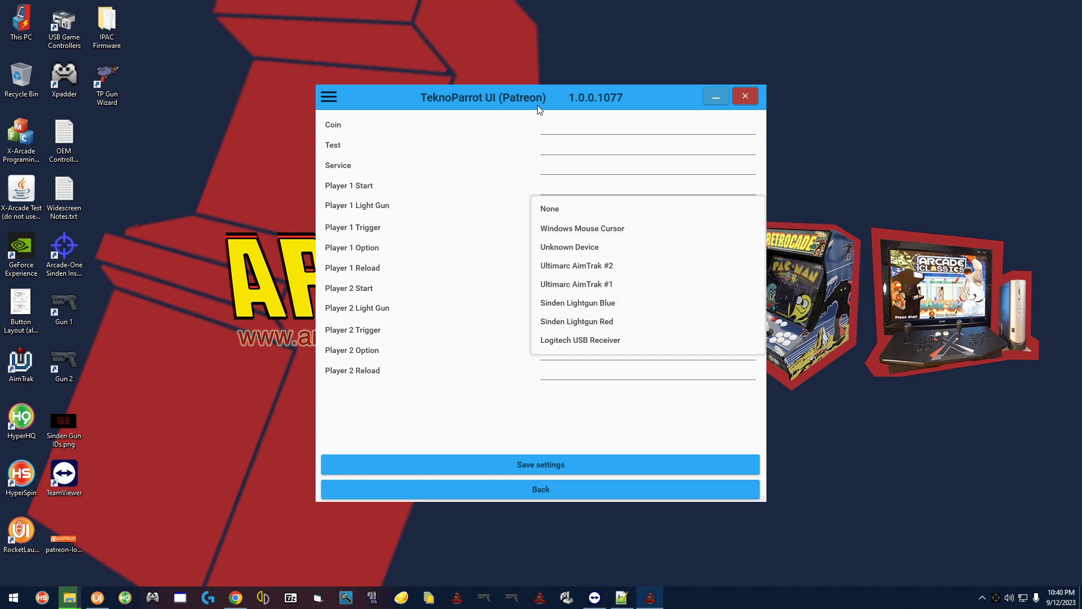
click(549, 209)
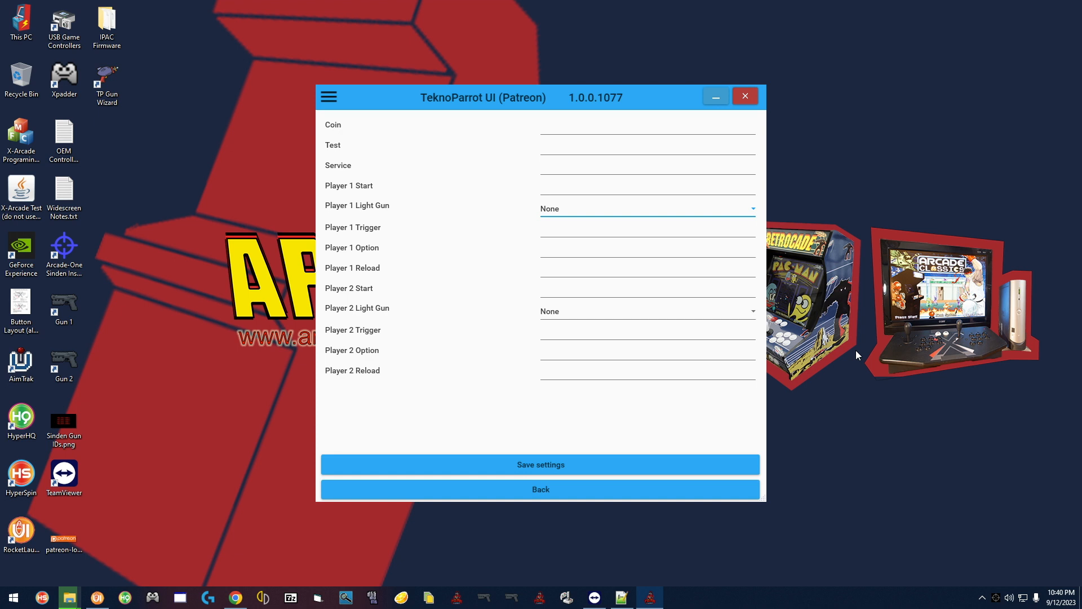
mouse_move(910, 425)
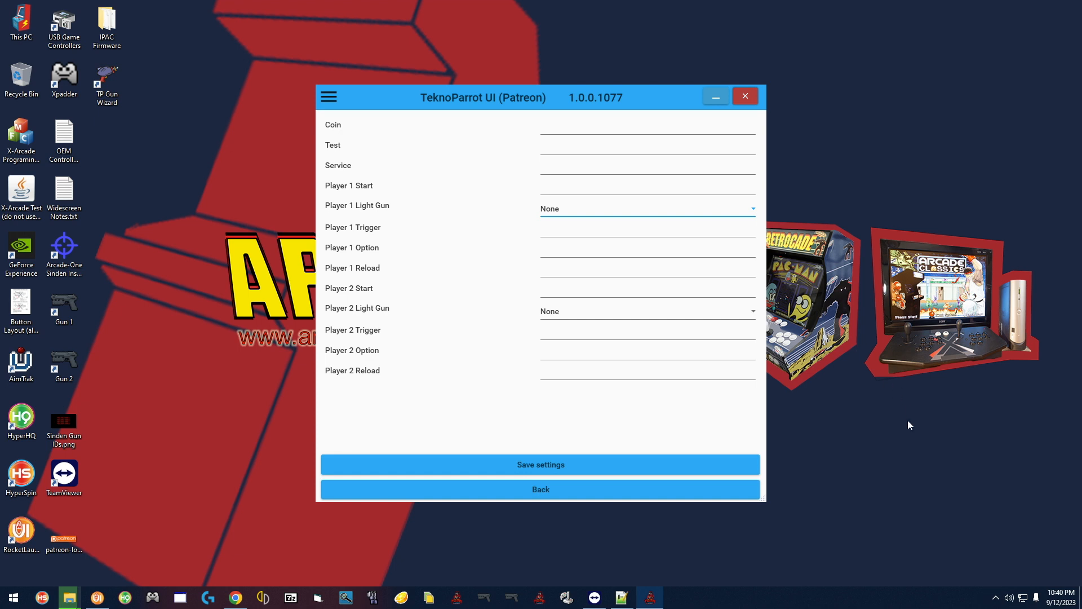
mouse_move(990, 604)
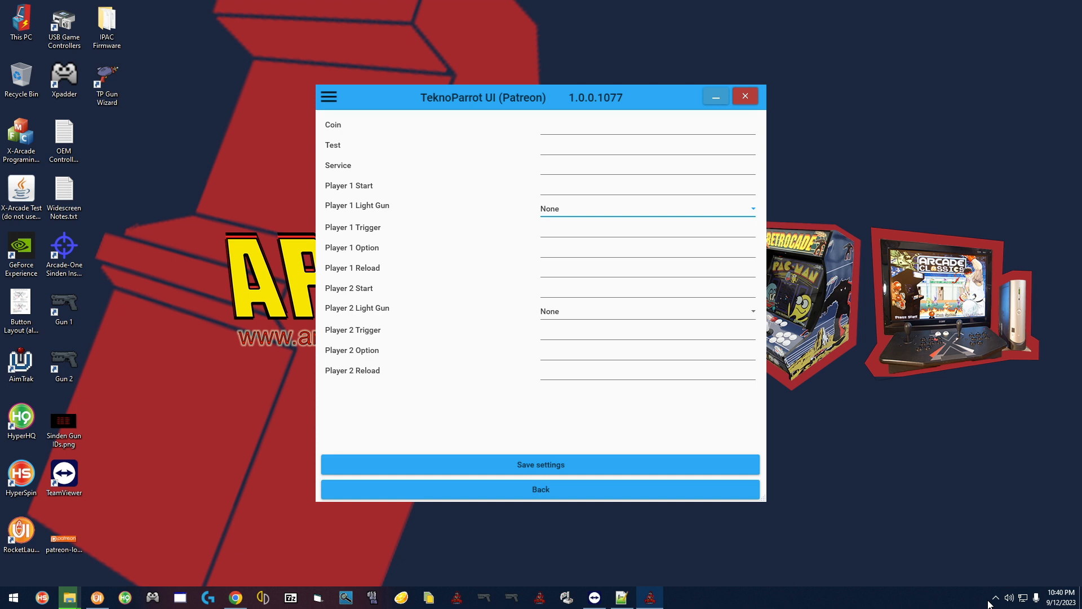
click(994, 597)
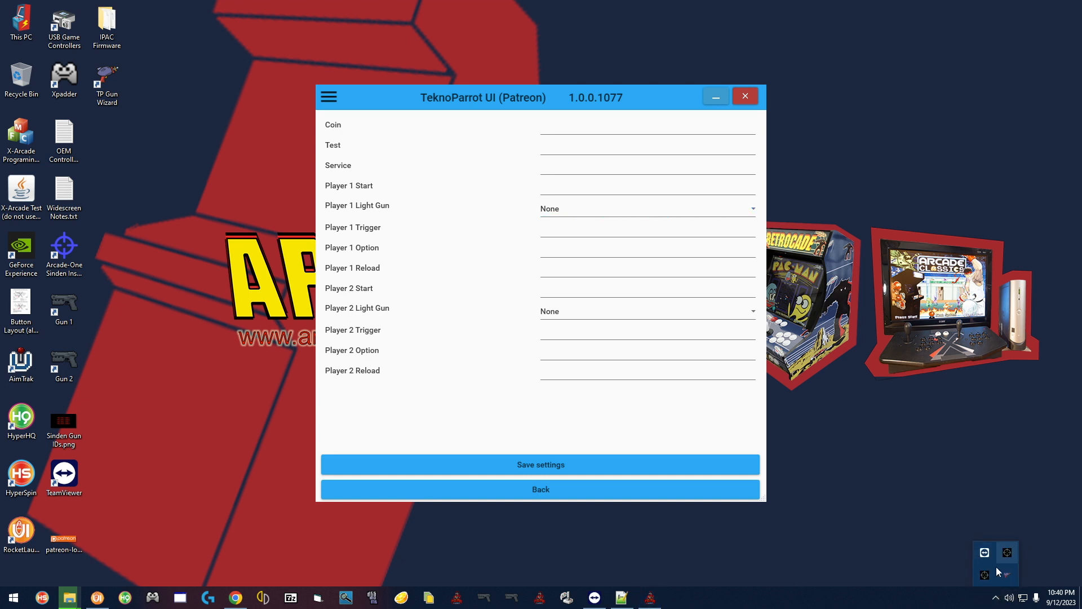
mouse_move(1006, 557)
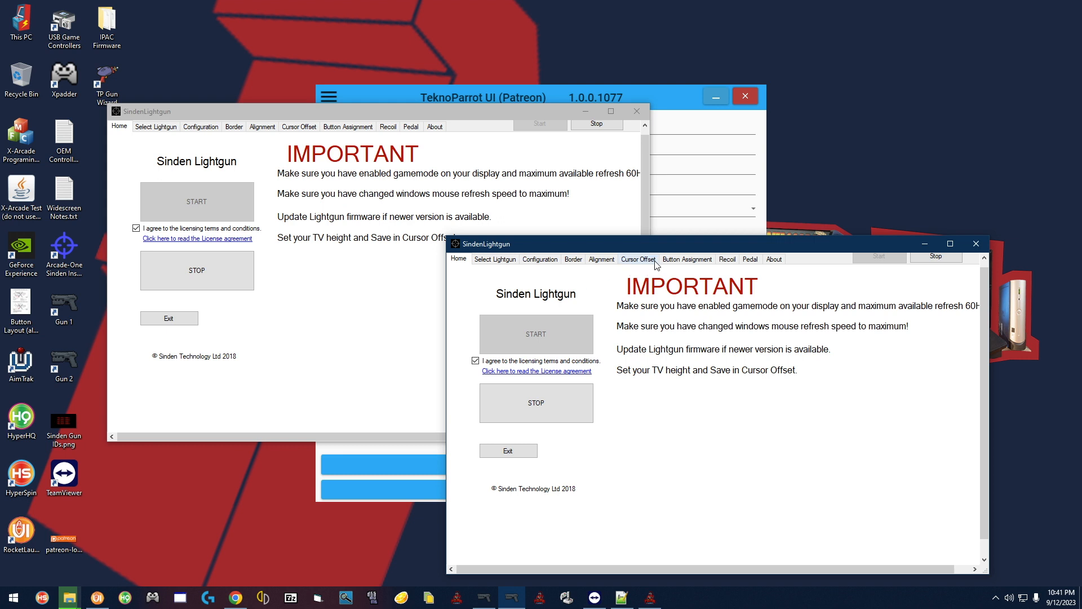
click(687, 259)
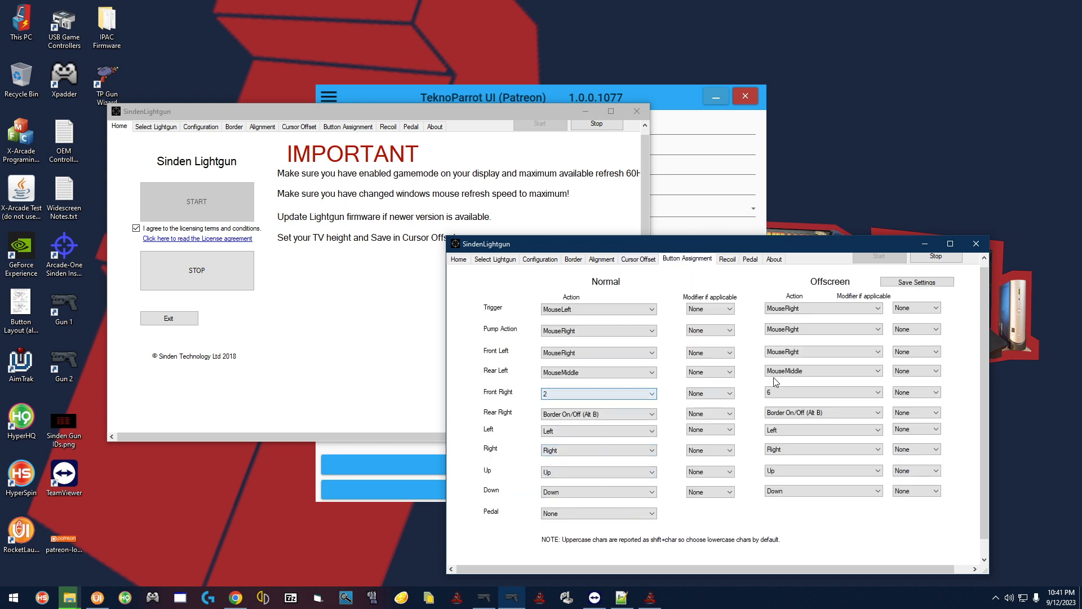
click(822, 392)
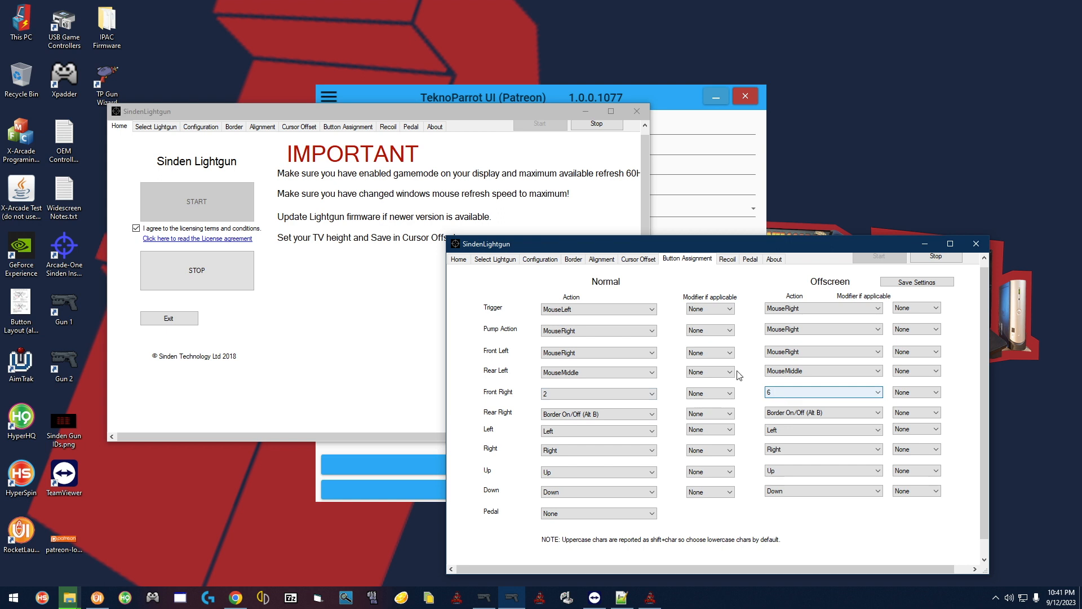
click(493, 260)
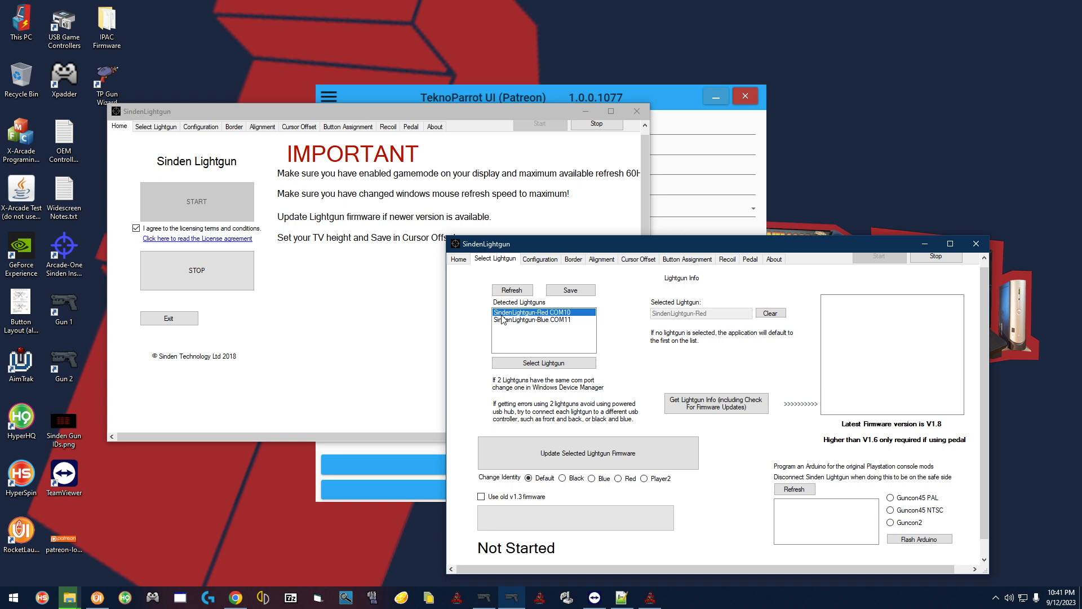
mouse_move(539, 319)
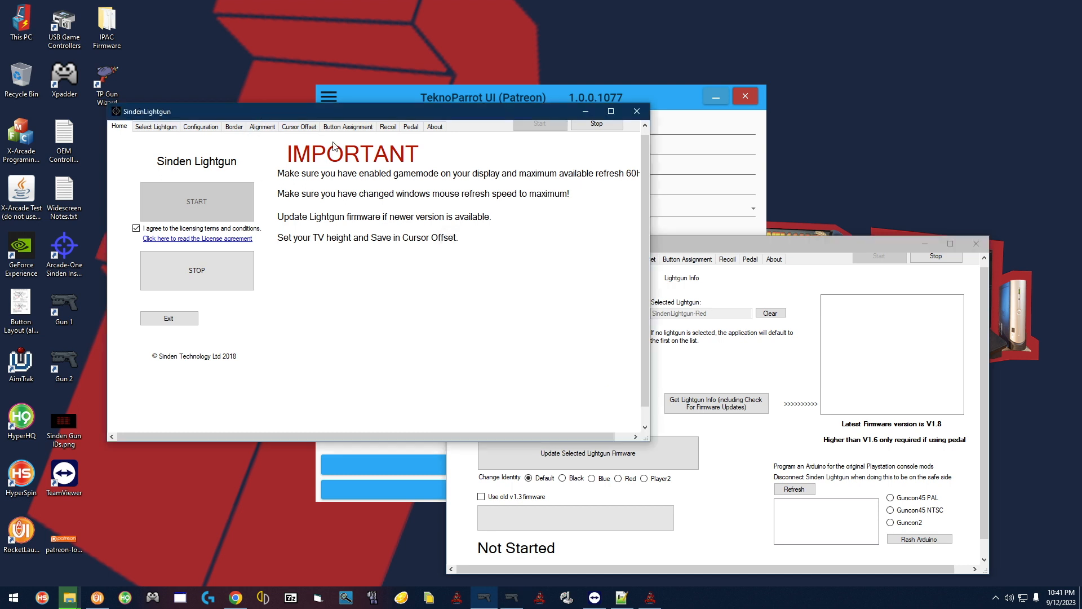
click(348, 127)
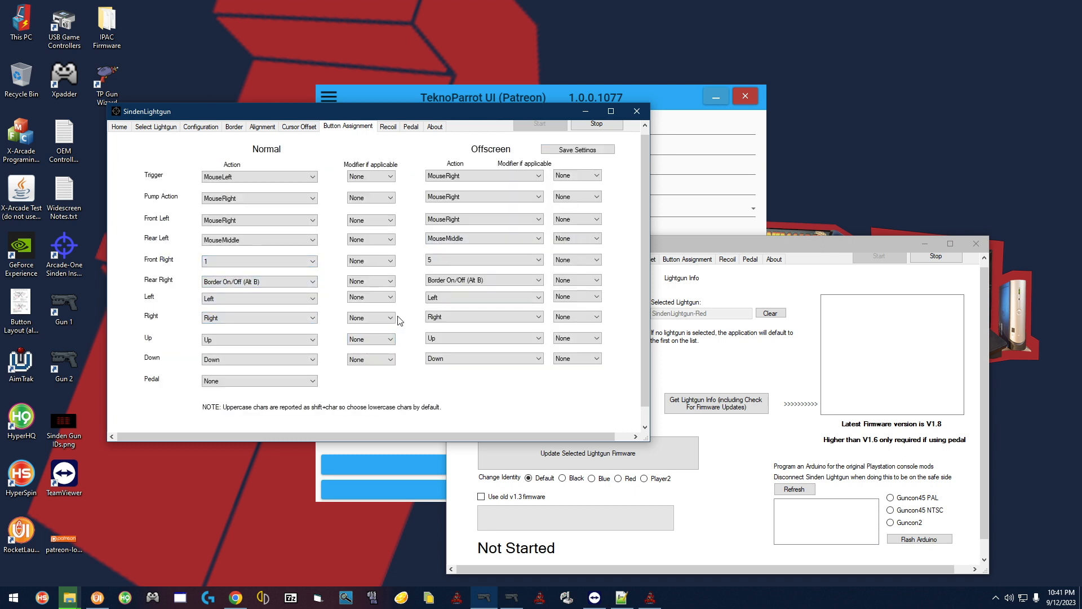
mouse_move(155, 126)
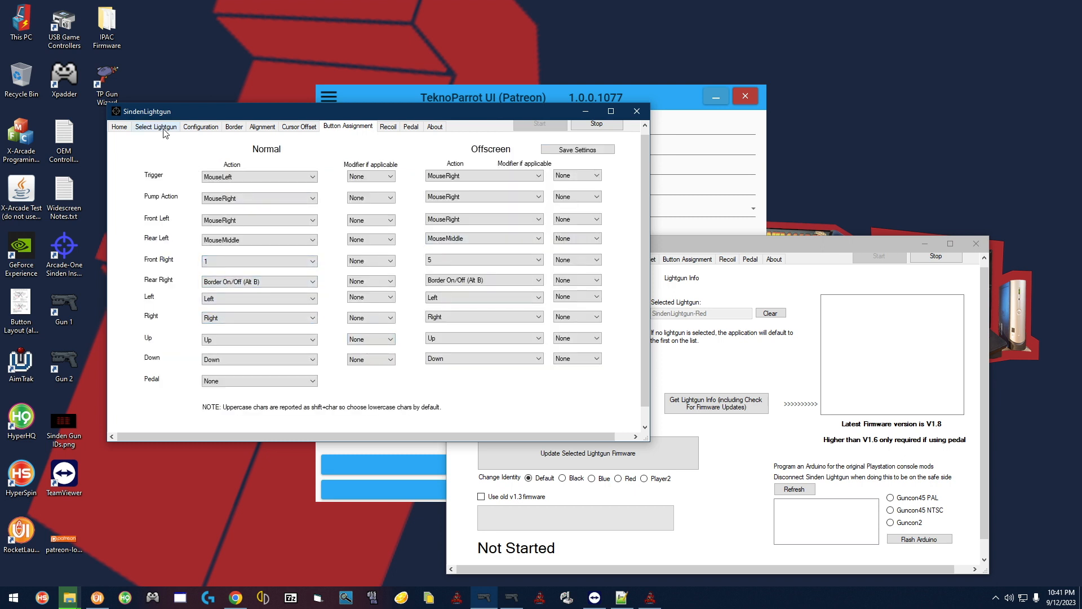
click(155, 126)
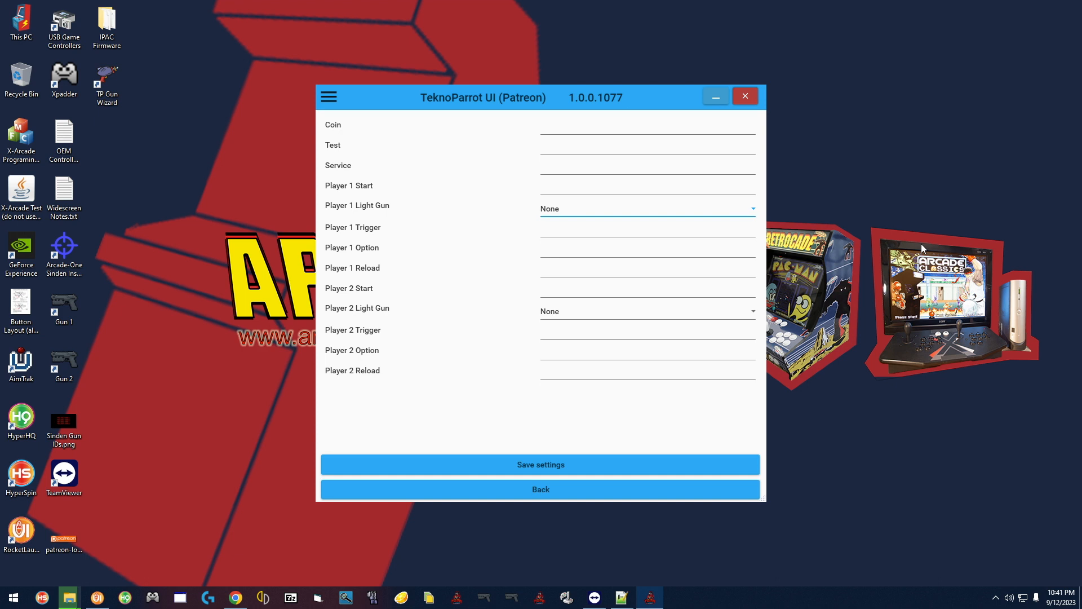
mouse_move(497, 234)
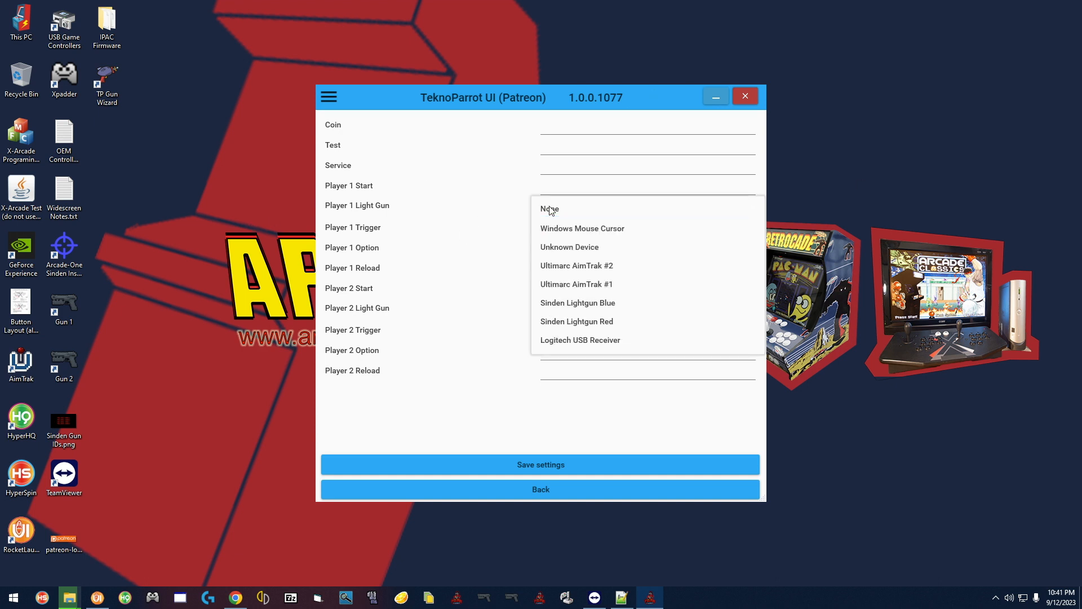
mouse_move(575, 207)
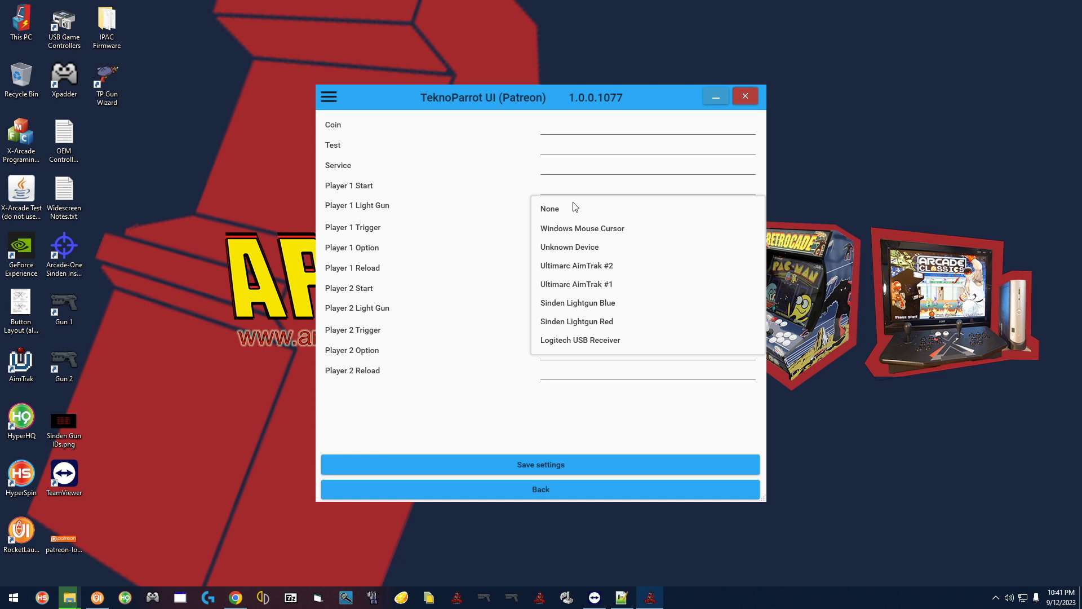
mouse_move(578, 302)
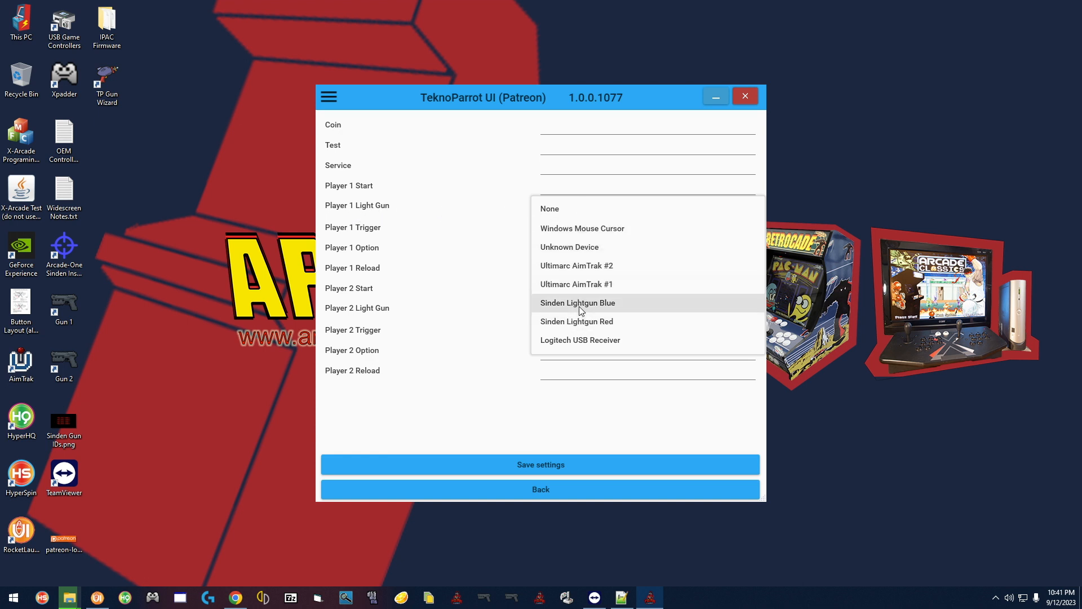
Step: Assign Sinden Lightgun Blue to player 1 and Sinden Lightgun Red to player 2
click(577, 302)
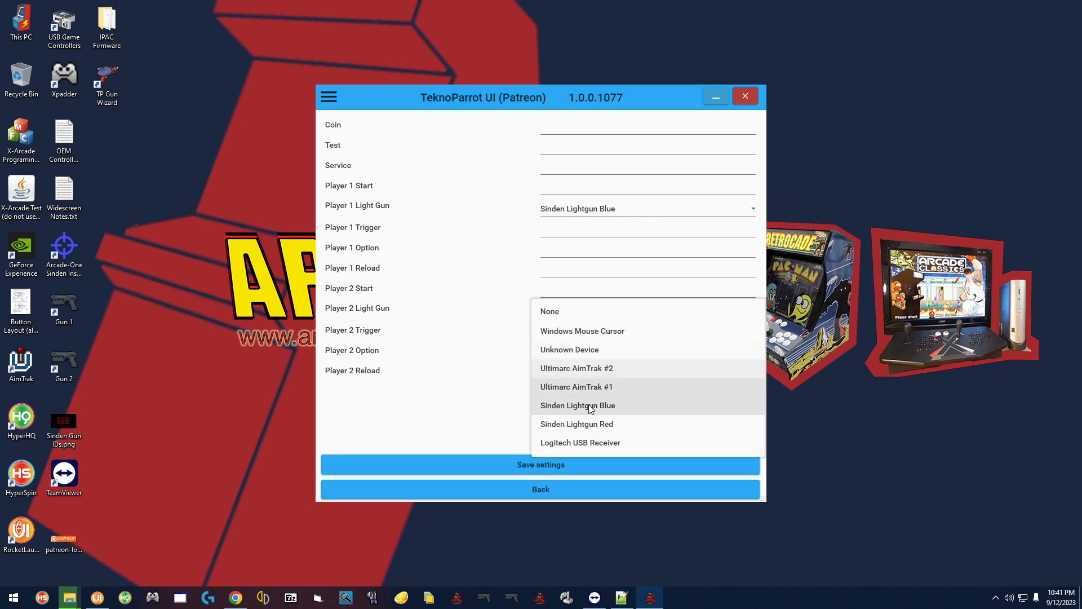
click(576, 424)
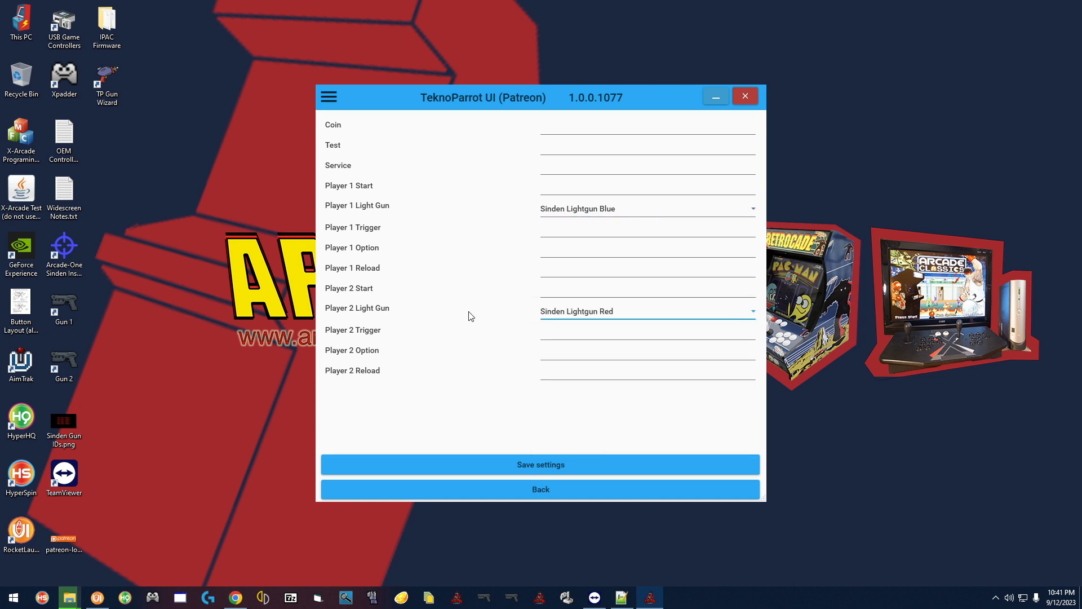
mouse_move(345, 189)
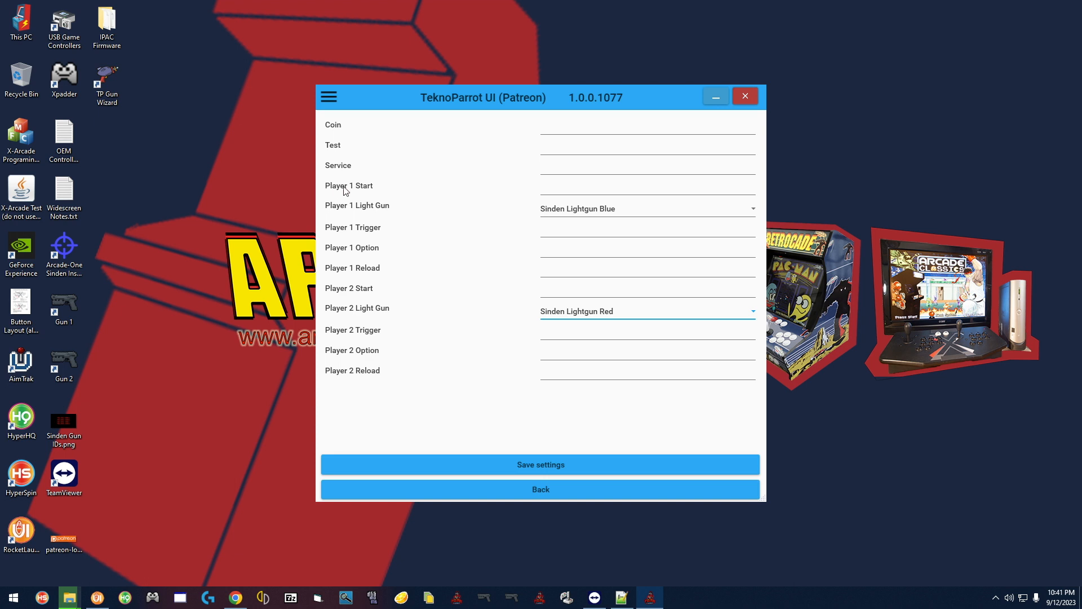
mouse_move(407, 193)
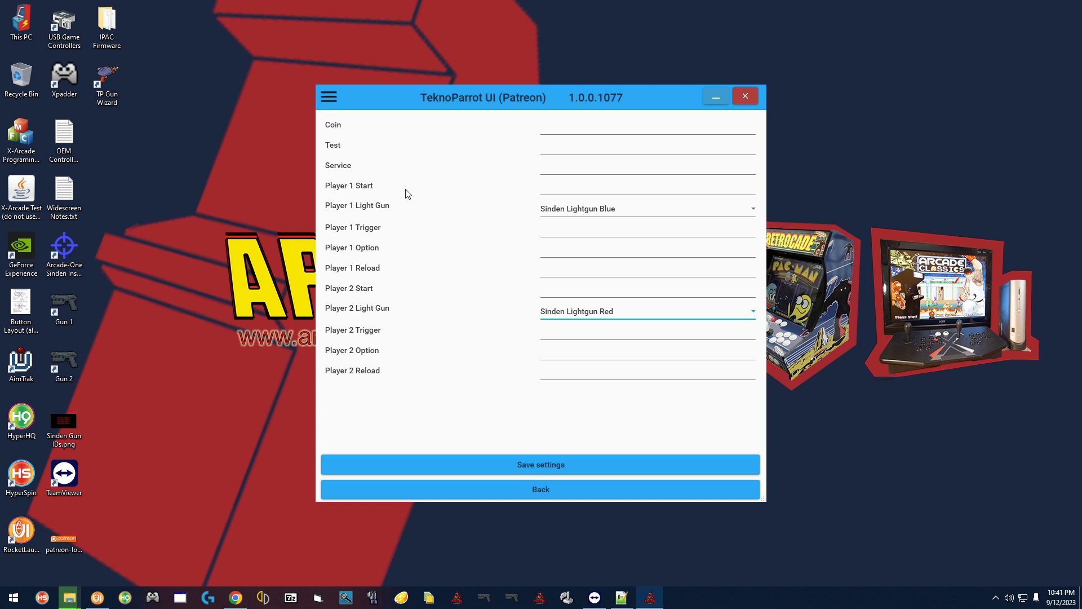
Step: Capture the blue gun's D5 as Player 1 Start and the red gun's D6 as Player 2 Start
click(647, 187)
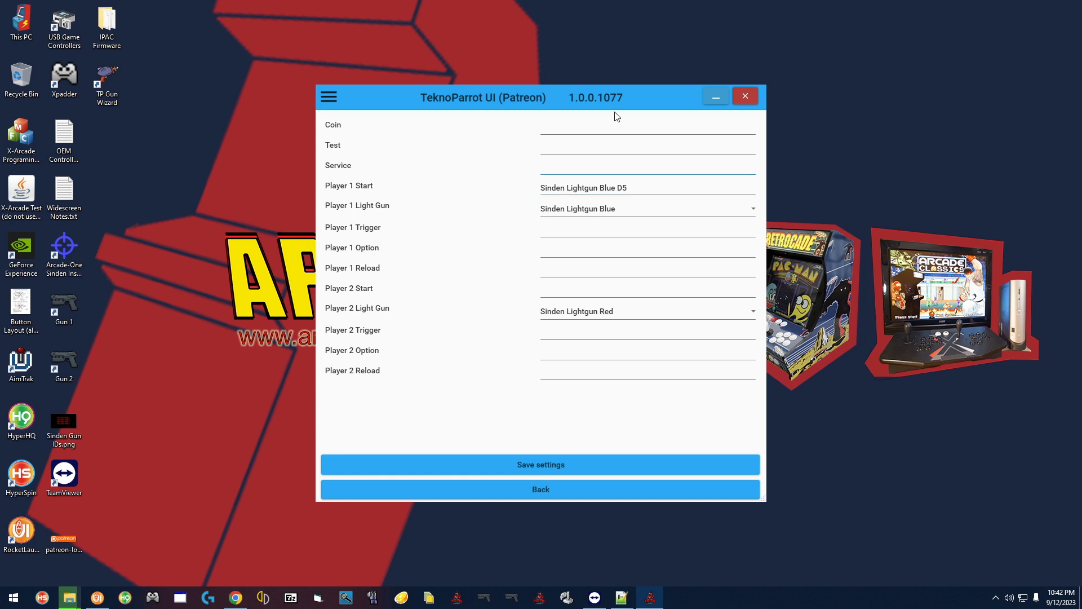
mouse_move(659, 186)
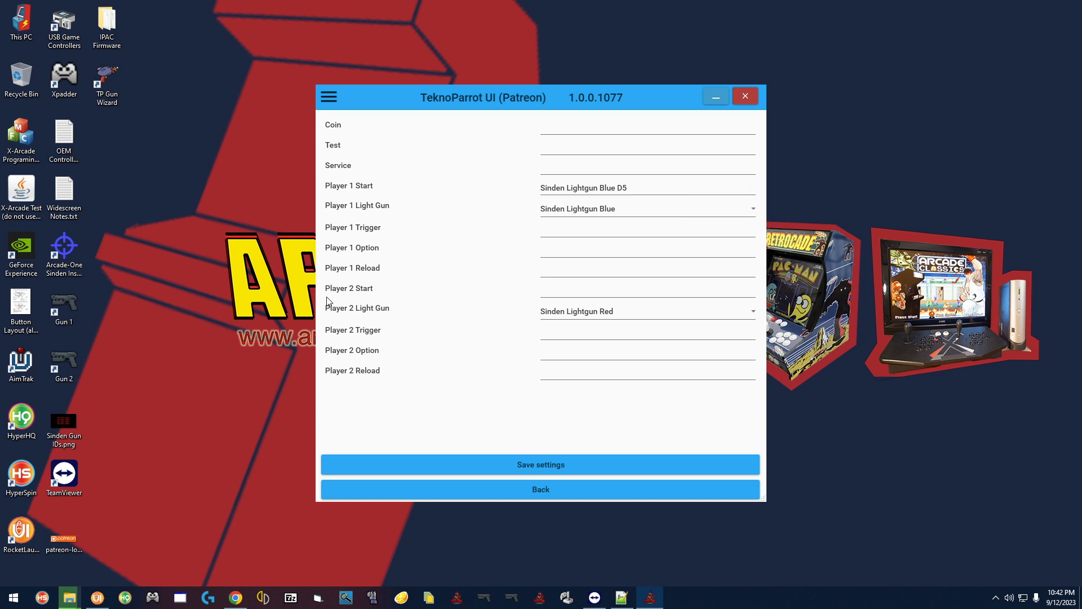
click(647, 287)
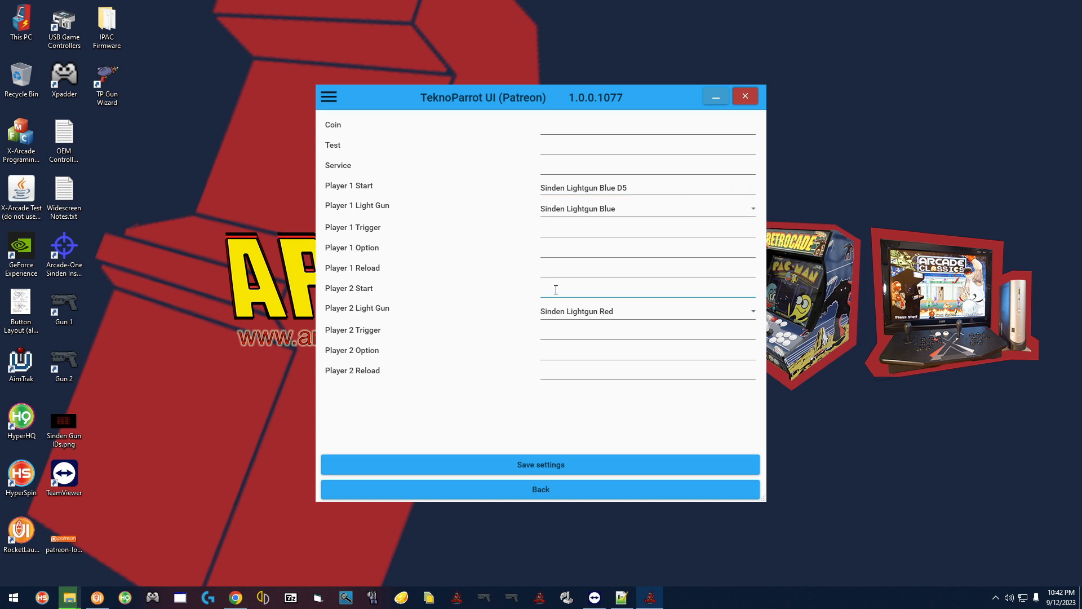
click(647, 288)
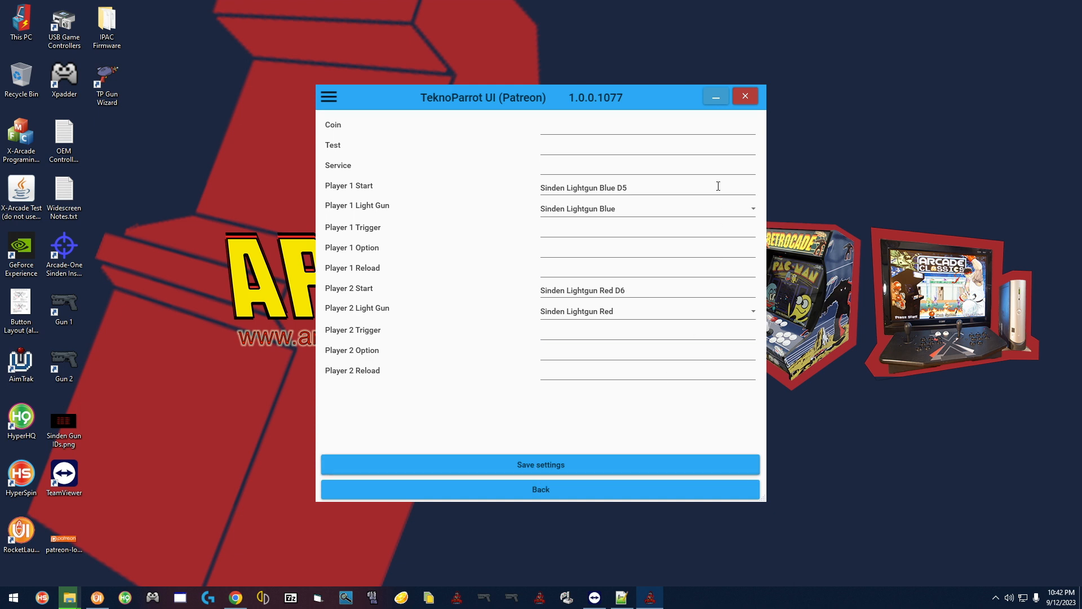
mouse_move(498, 385)
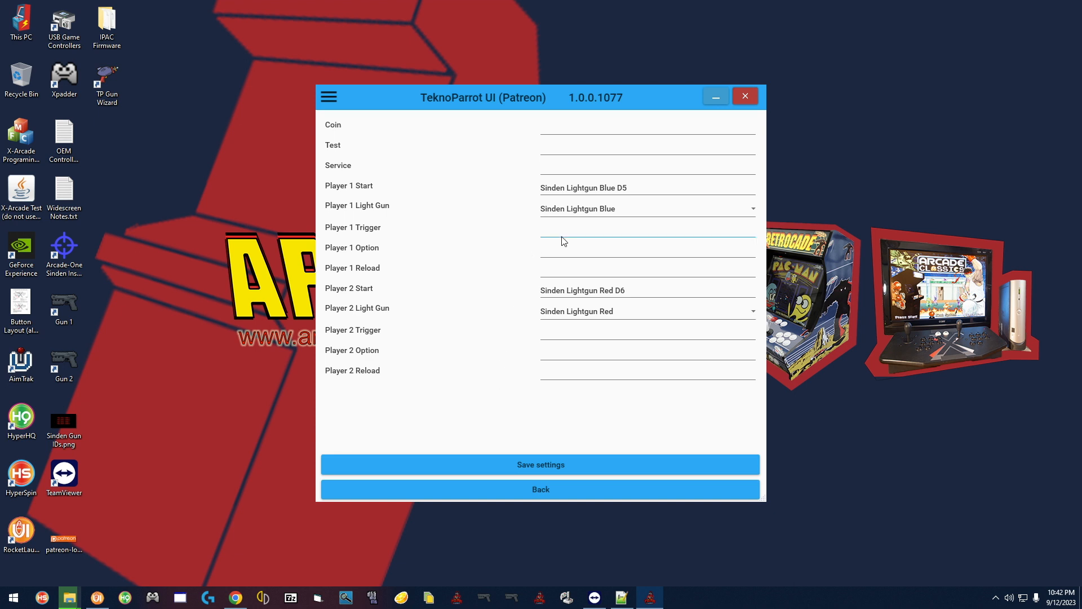
click(647, 188)
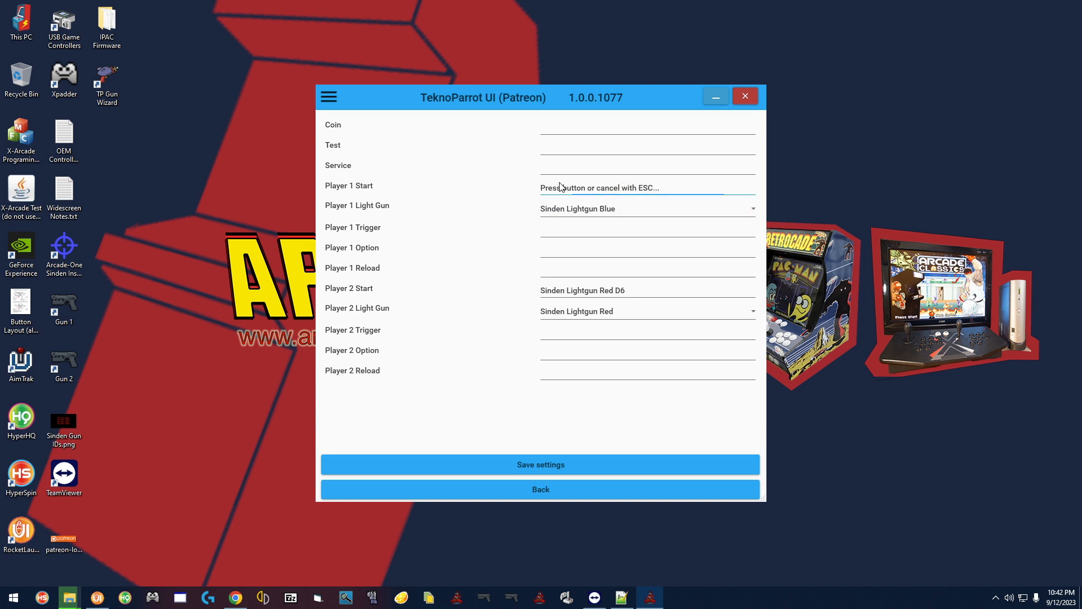
mouse_move(543, 201)
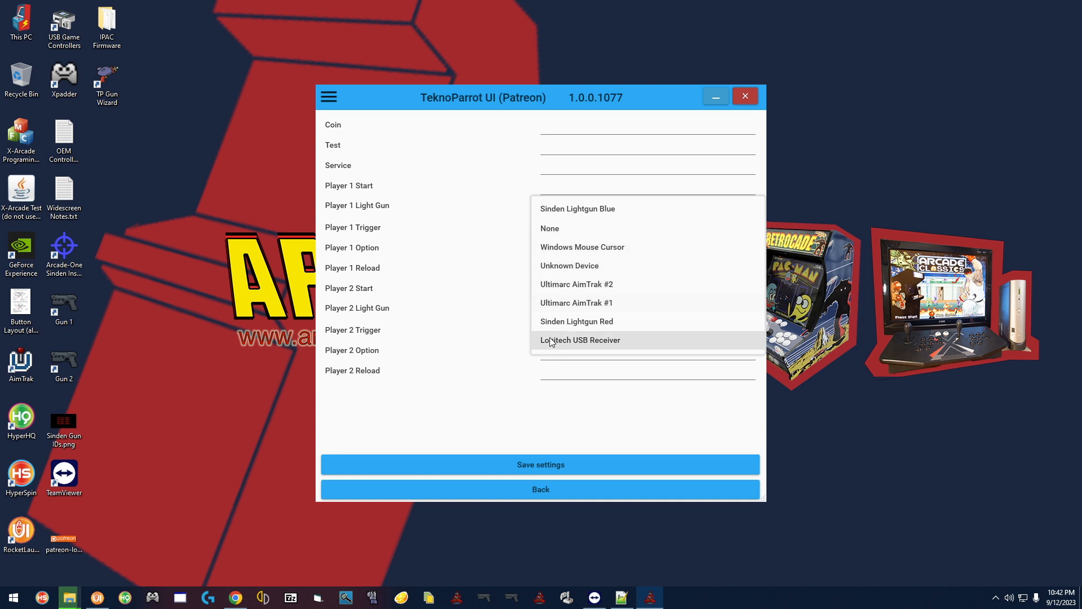
mouse_move(586, 307)
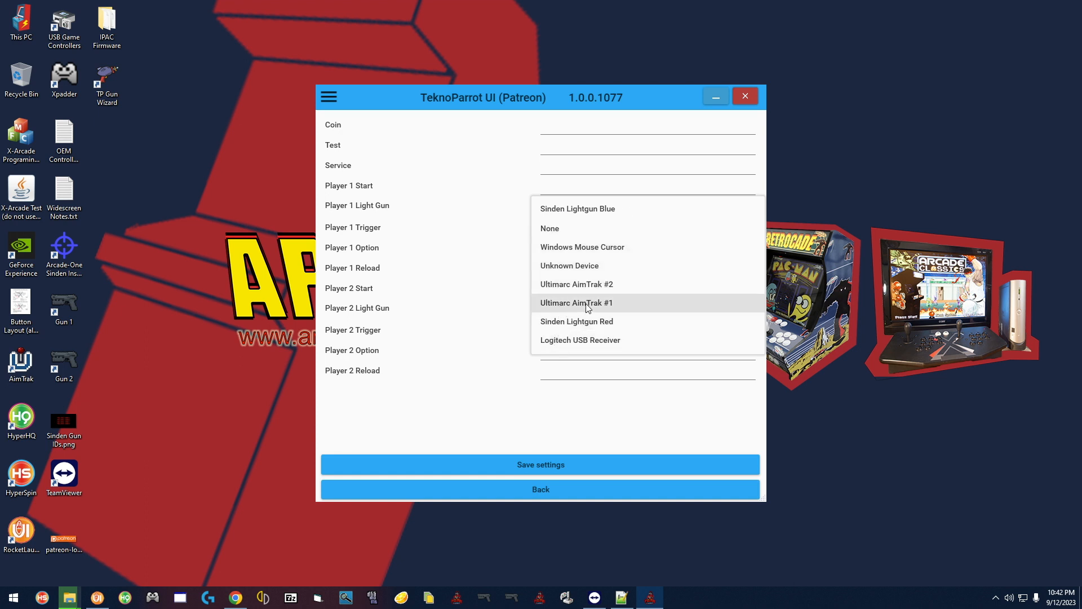
Step: Assign Ultimarc AimTrak #1 to player 1 and AimTrak #2 to player 2, then save settings
click(576, 302)
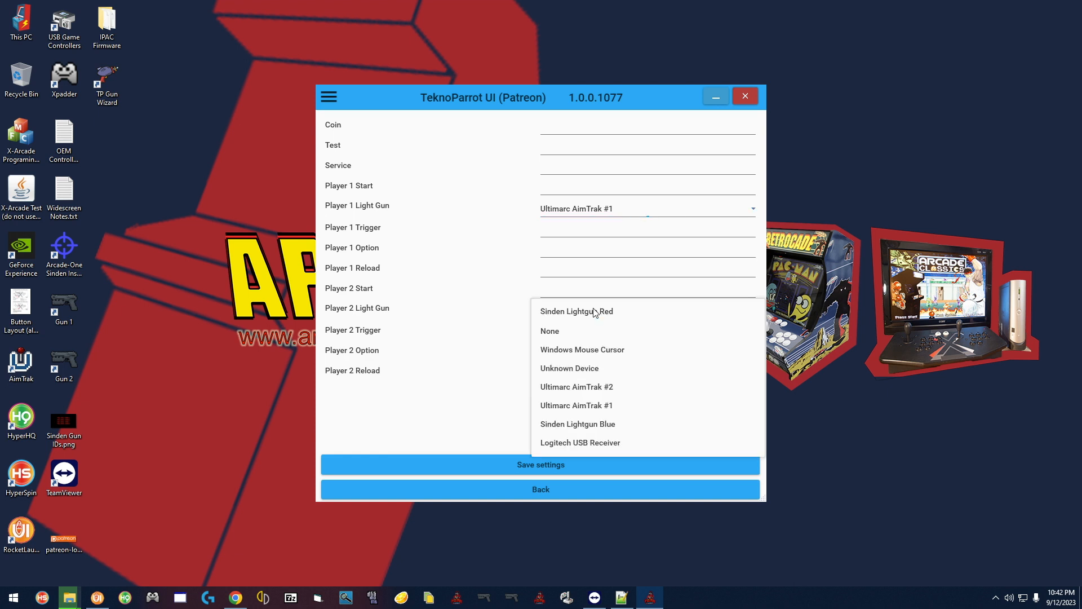
click(576, 386)
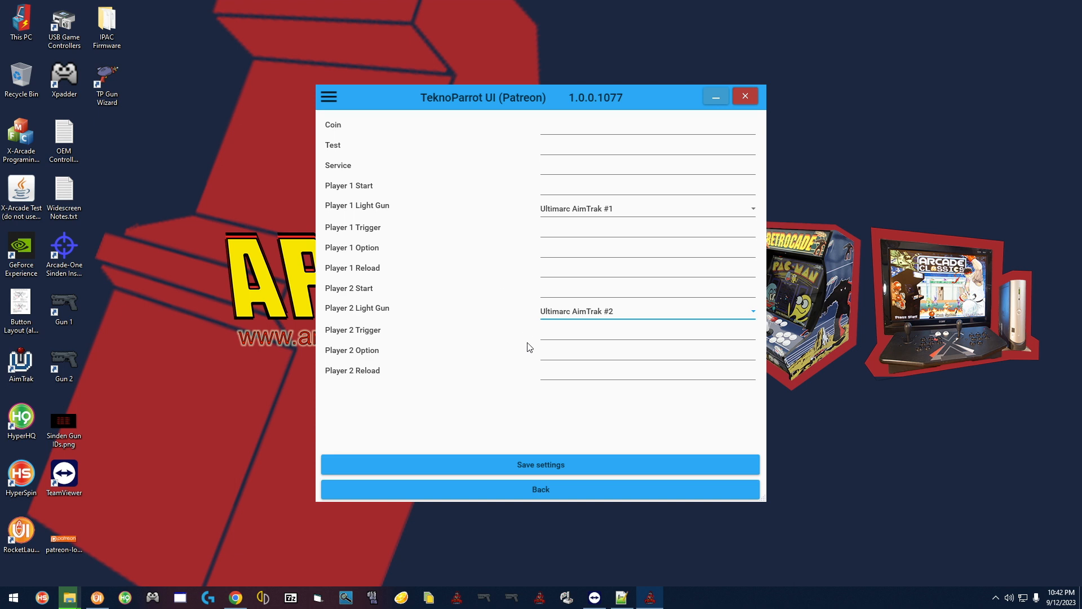
mouse_move(530, 469)
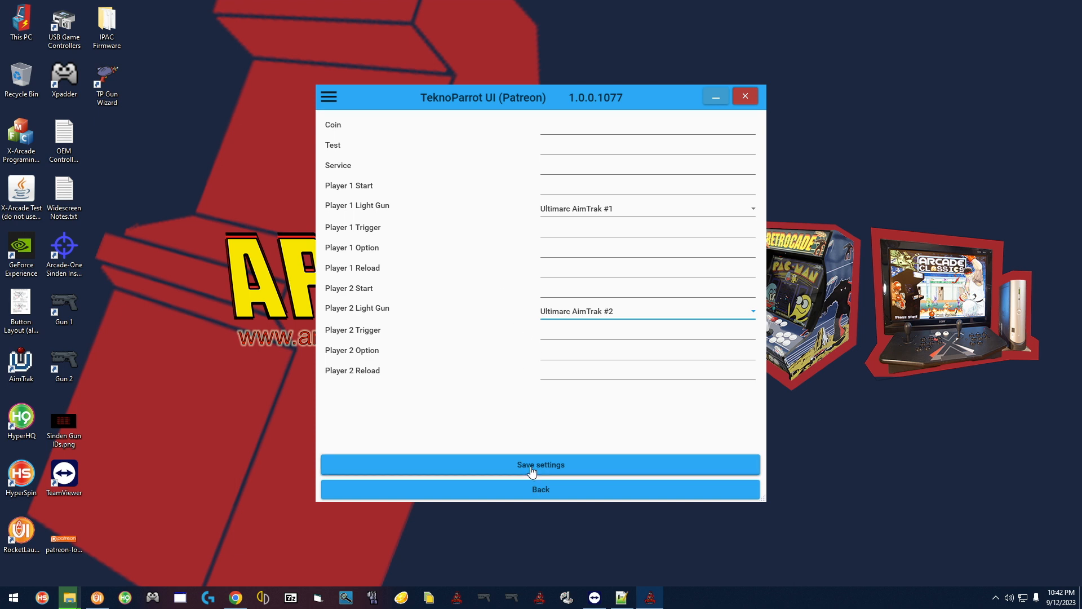
click(540, 463)
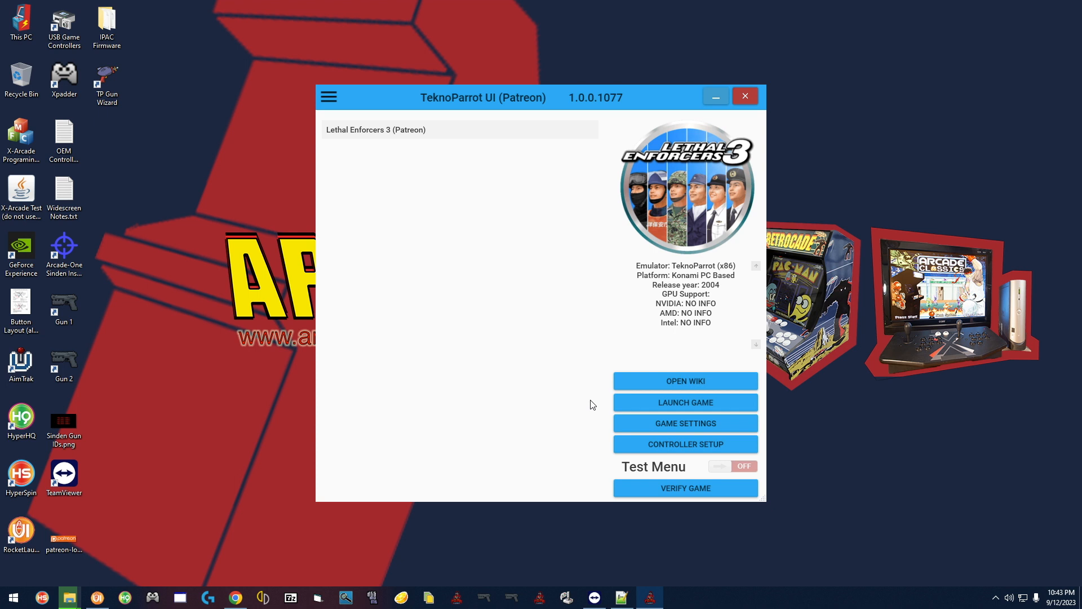
mouse_move(481, 354)
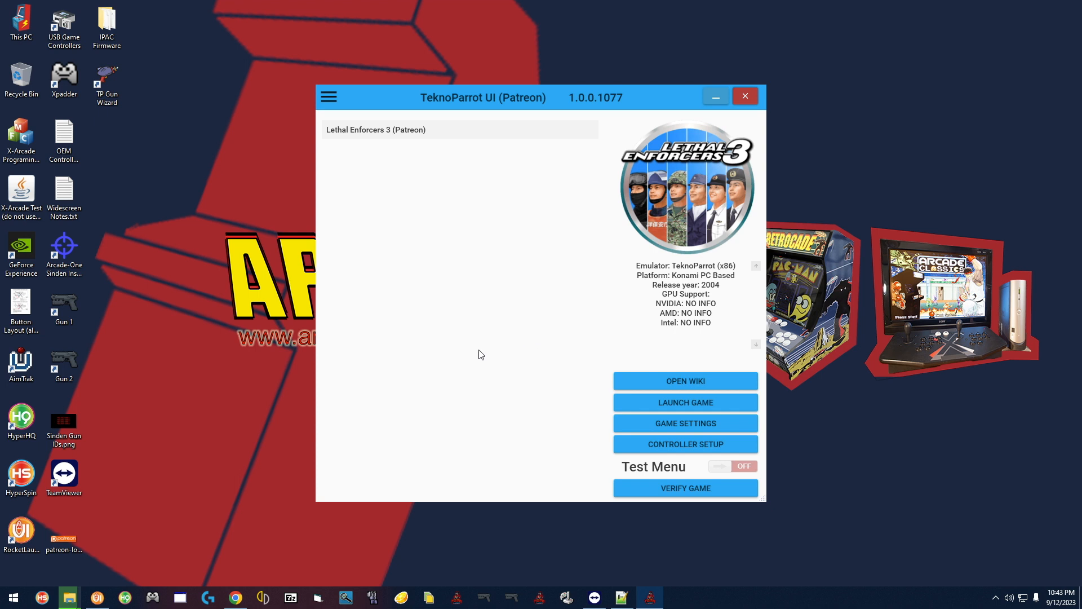
mouse_move(745, 97)
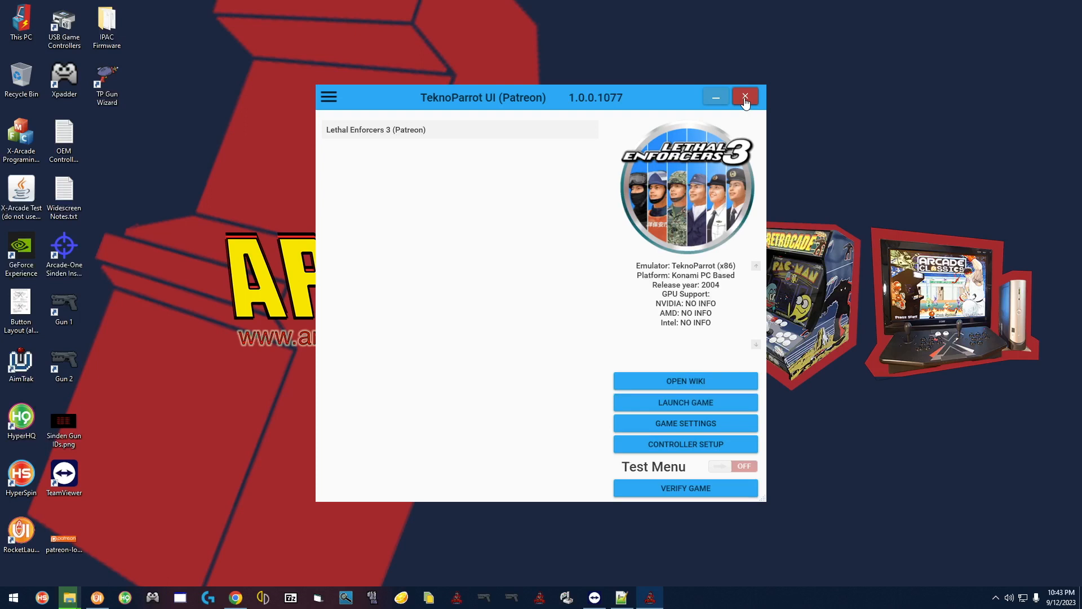
Step: Close TeknoParrot UI so the Arcade-One wizard reports "All done. Enjoy!"
click(745, 97)
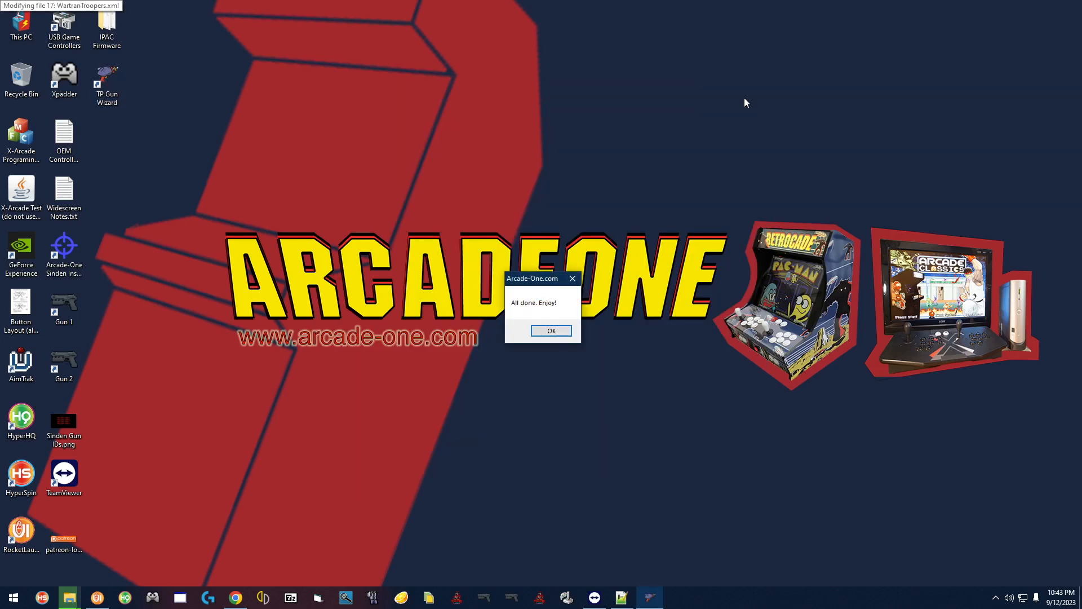